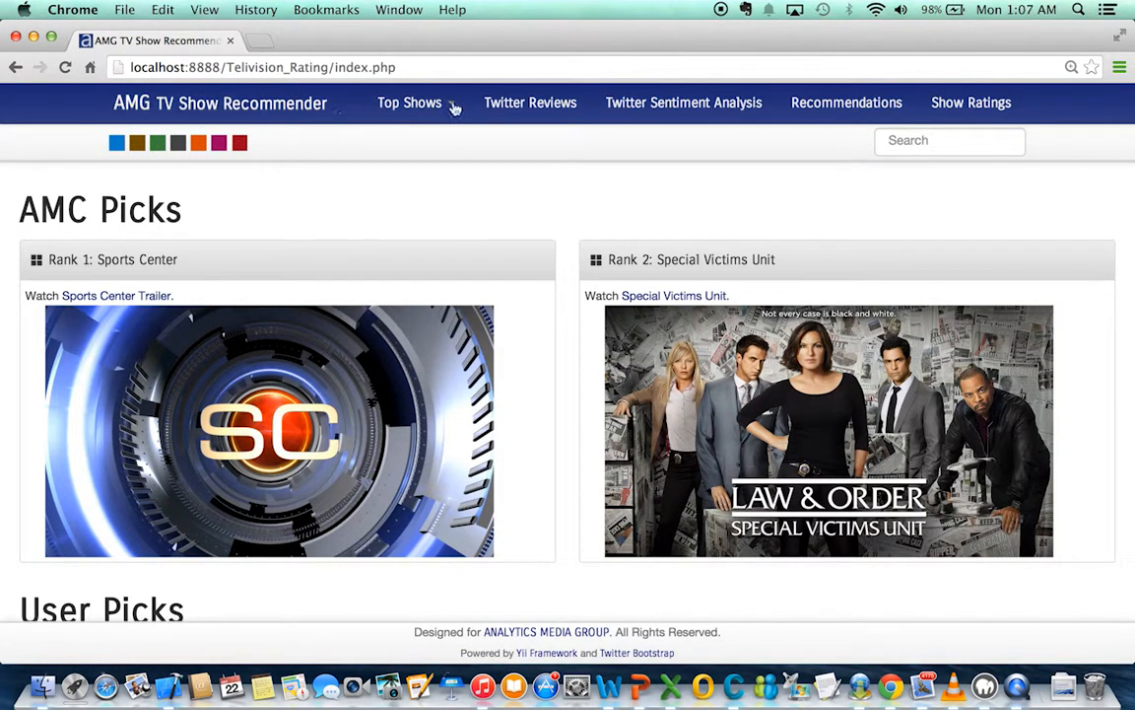
pyautogui.moveTo(439, 189)
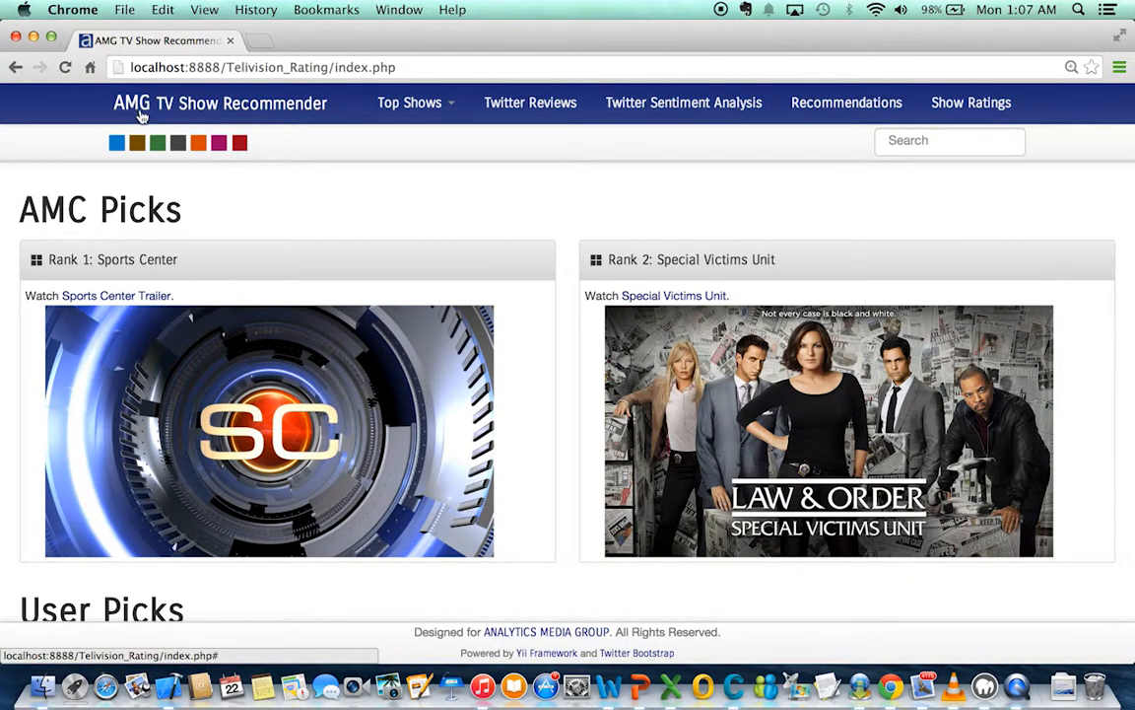
pyautogui.moveTo(385, 183)
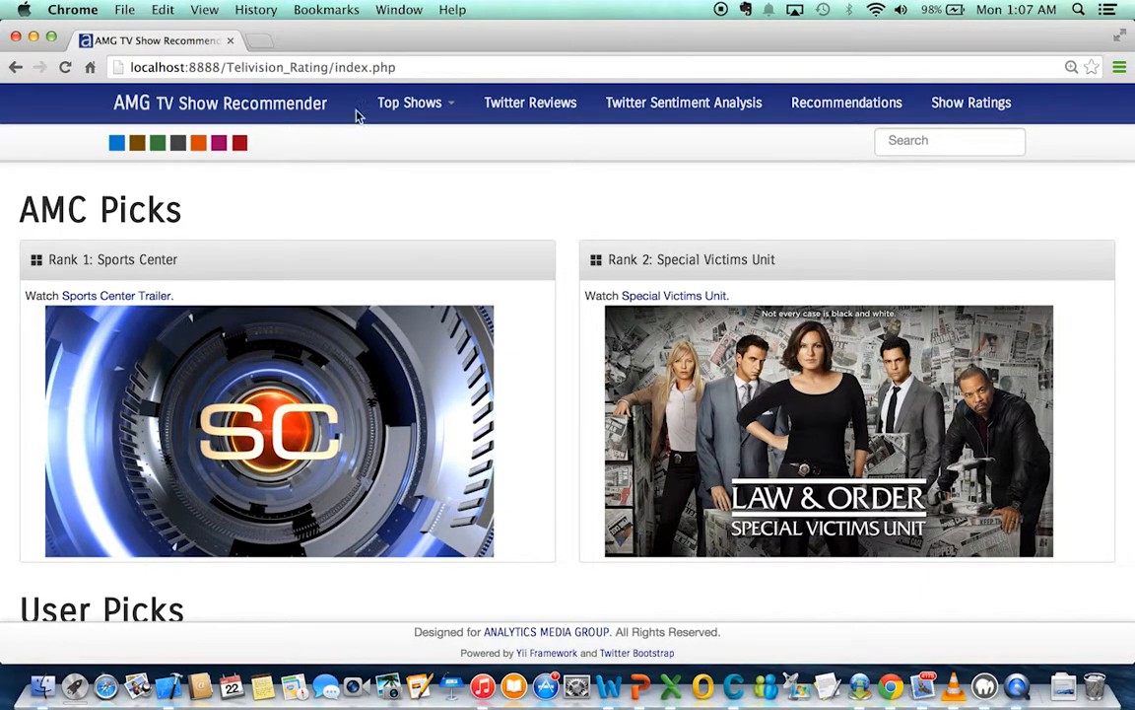
# Open the most-watched shows ranking and scroll down to Friends, The Big Bang Theory and NCIS.
pyautogui.click(409, 102)
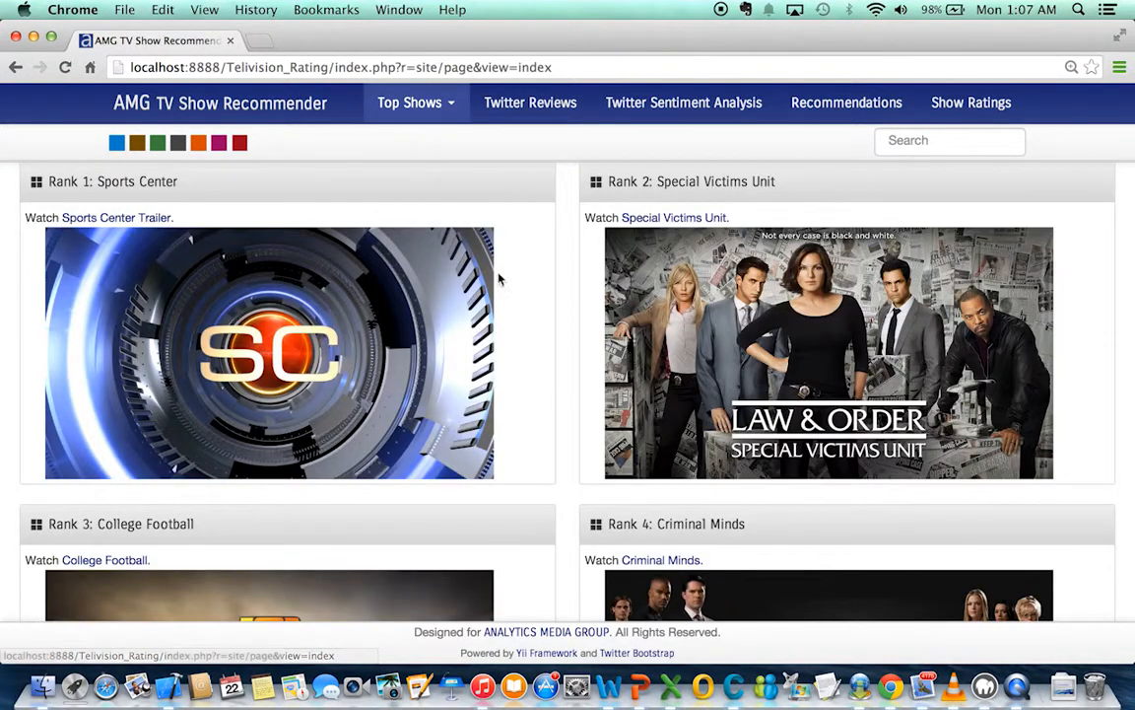
pyautogui.scroll(-3)
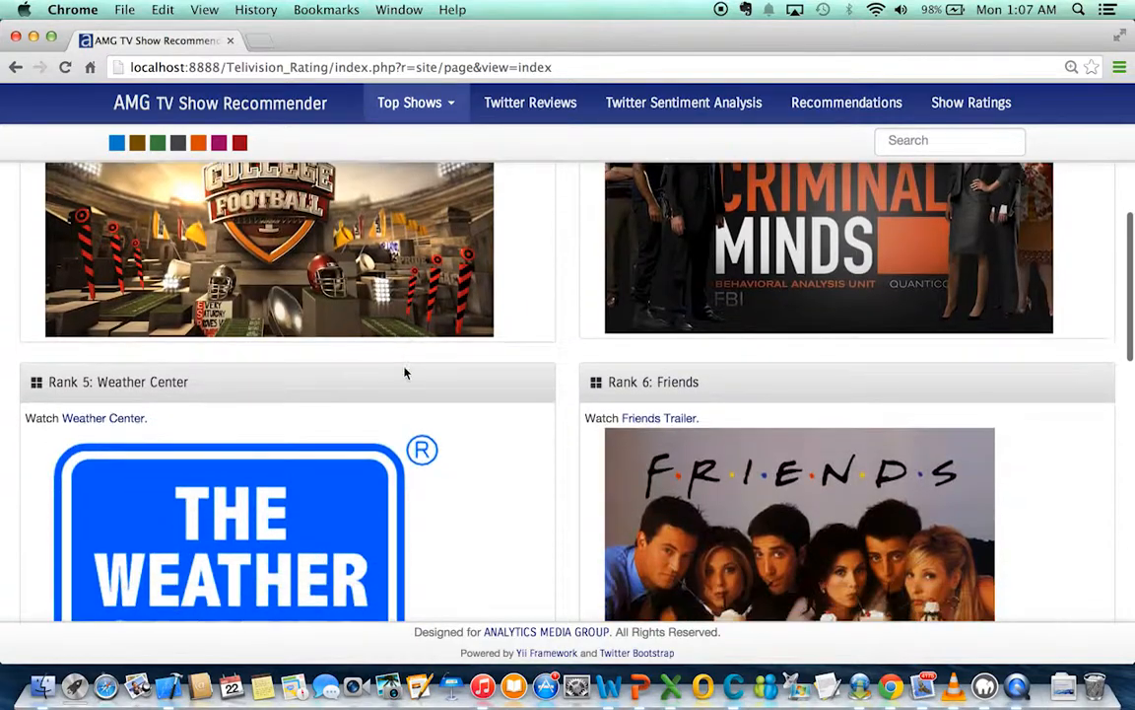
pyautogui.scroll(-3)
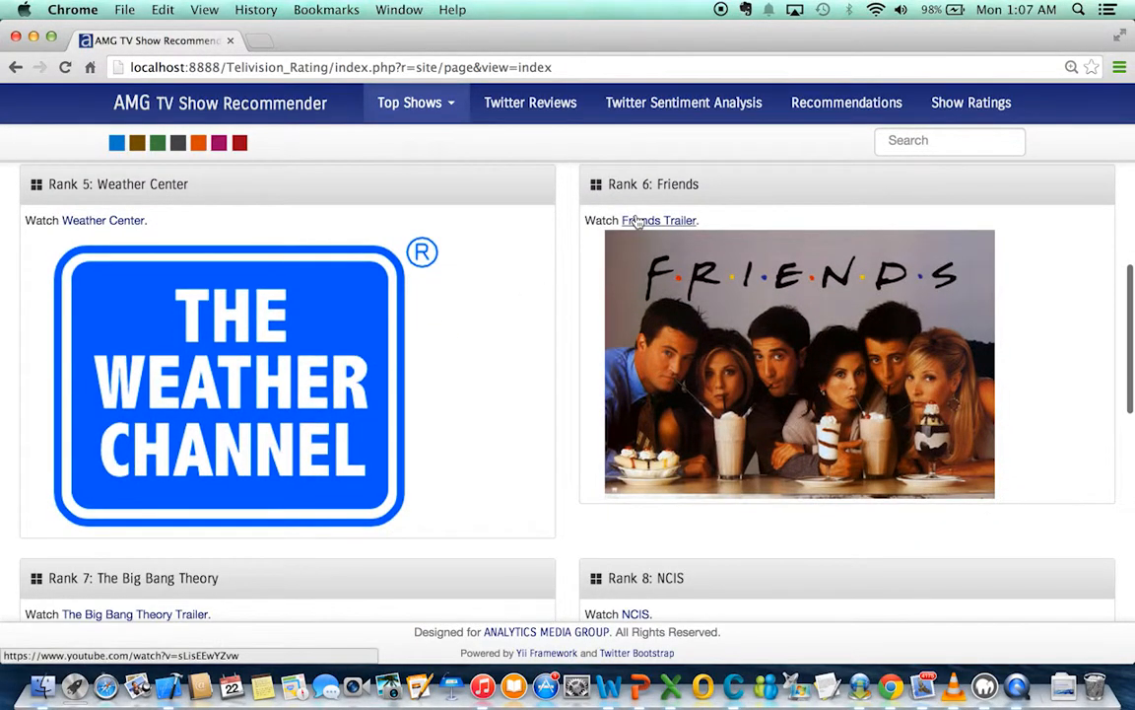
# Play the Friends Season 1 opening on YouTube past its ad, then head back to the recommender.
pyautogui.click(659, 220)
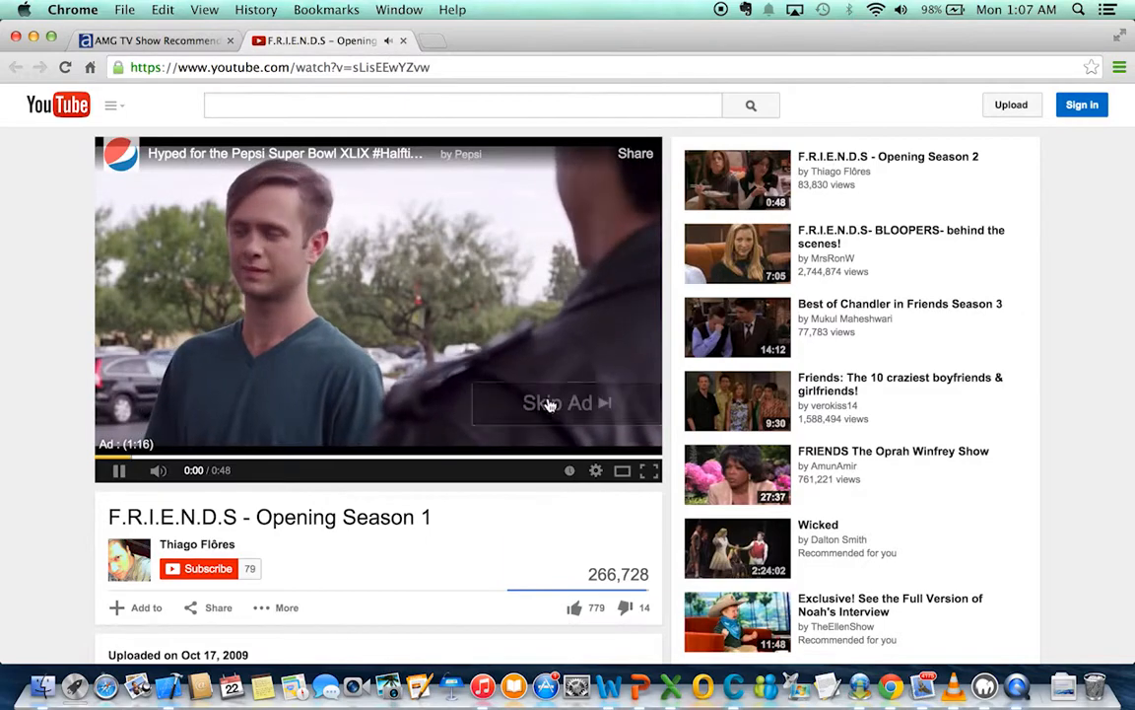
pyautogui.click(559, 402)
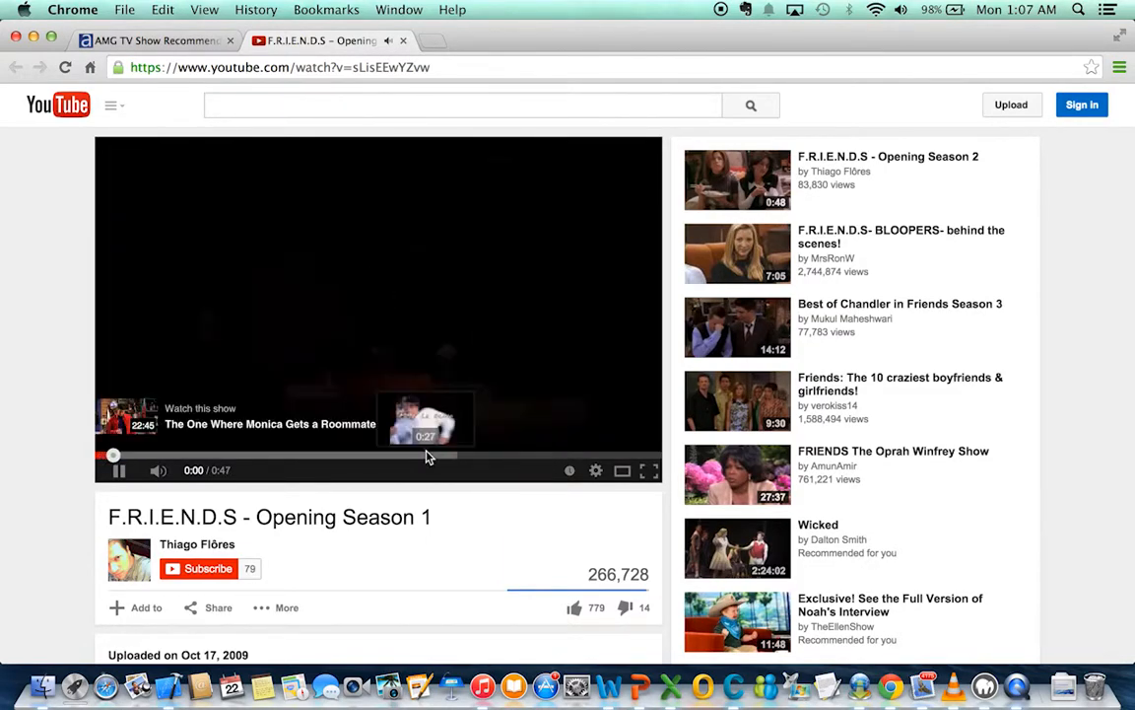
pyautogui.click(117, 470)
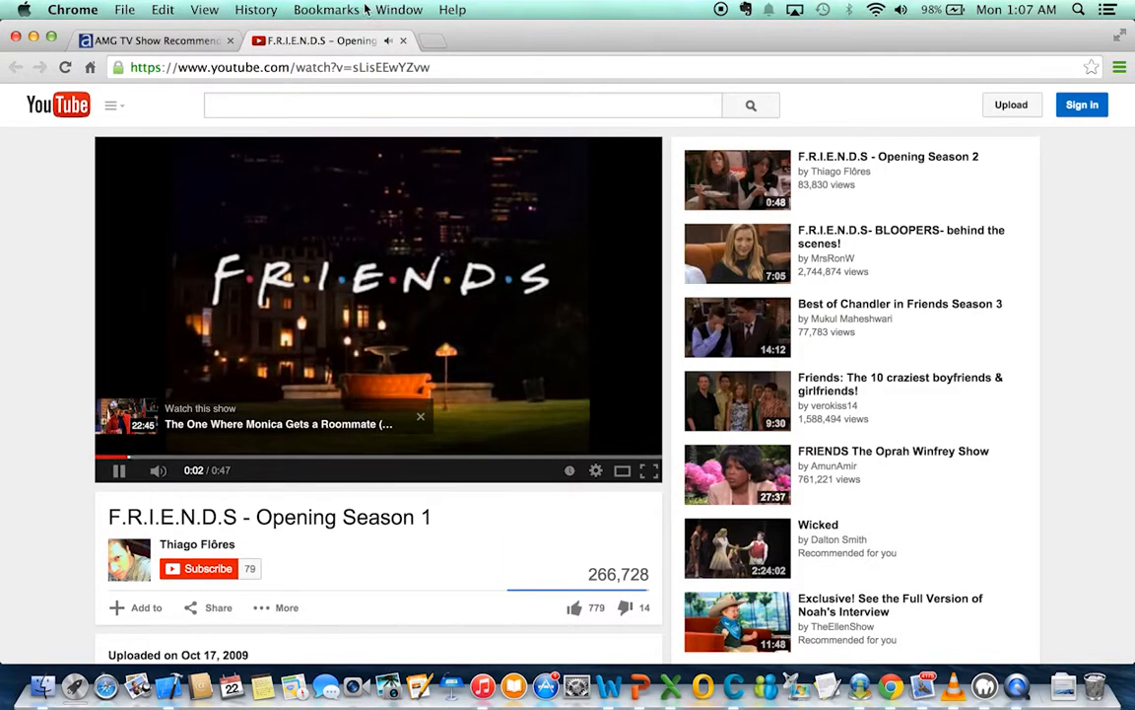
pyautogui.click(148, 41)
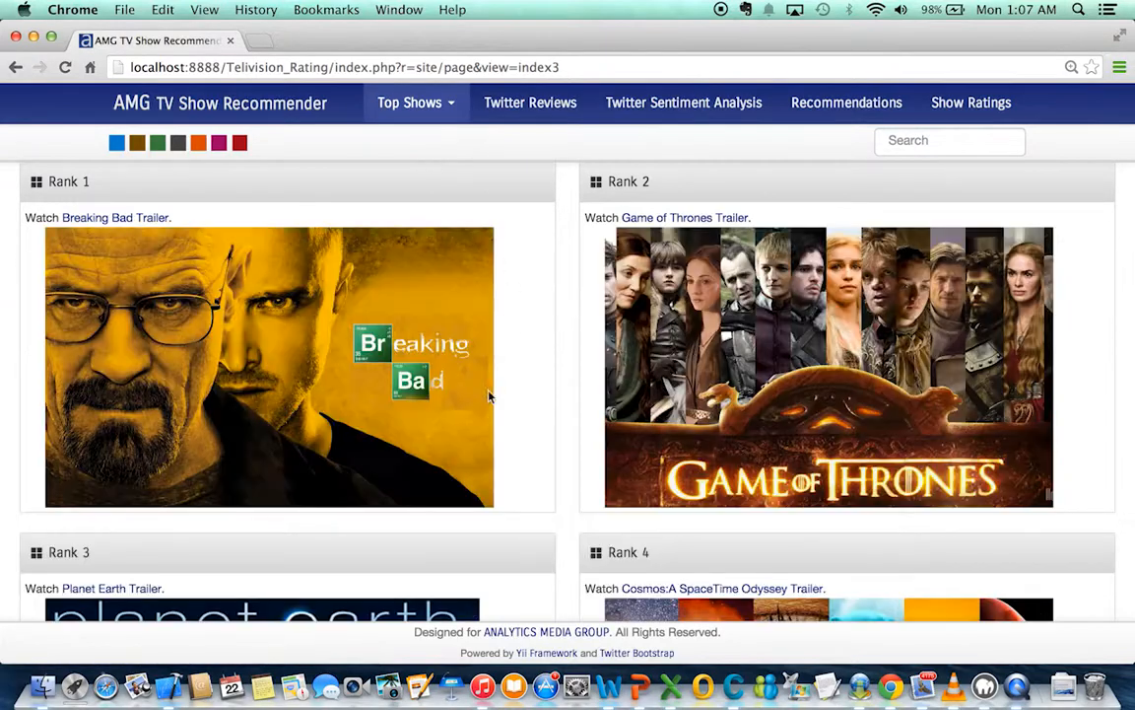
pyautogui.moveTo(476, 419)
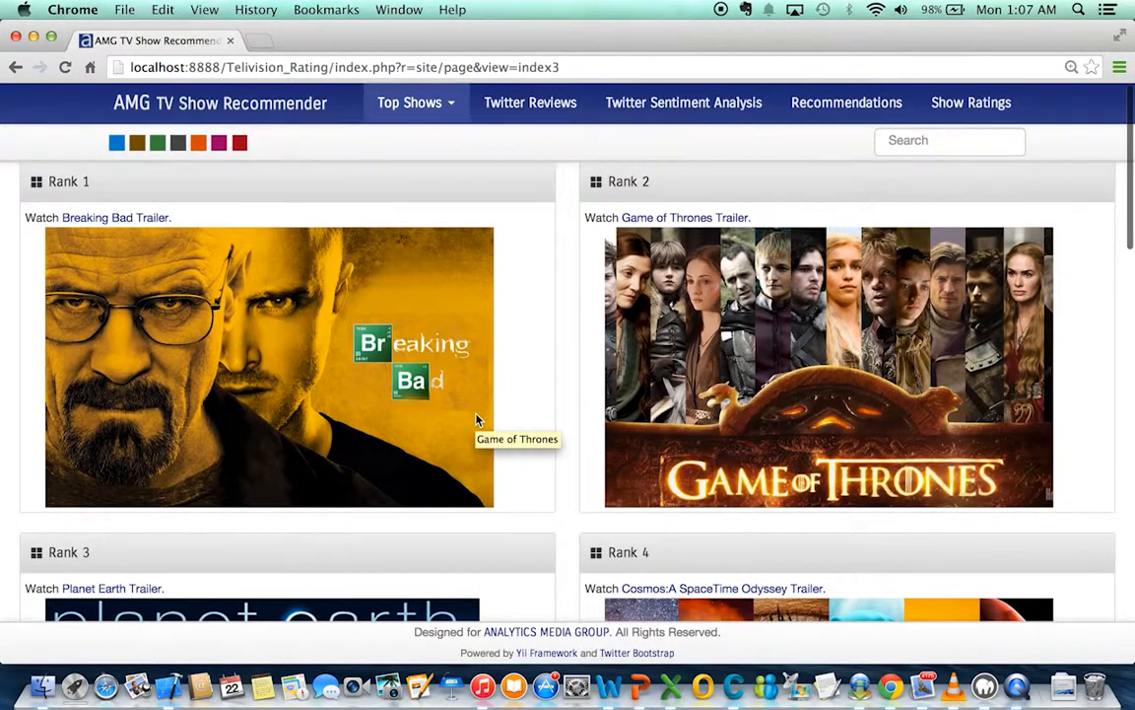
# Scroll the user picks ranking through Rank 10 (Sopranos, Firefly, Rick and Morty) and back up.
pyautogui.scroll(-3)
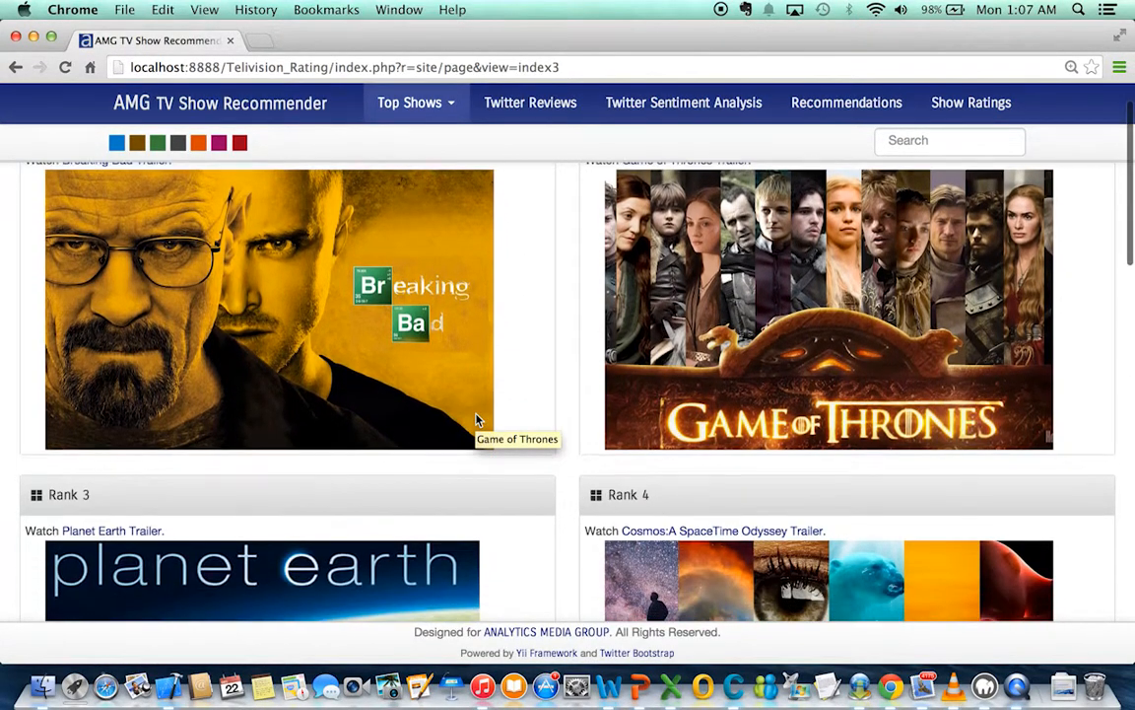
pyautogui.scroll(-3)
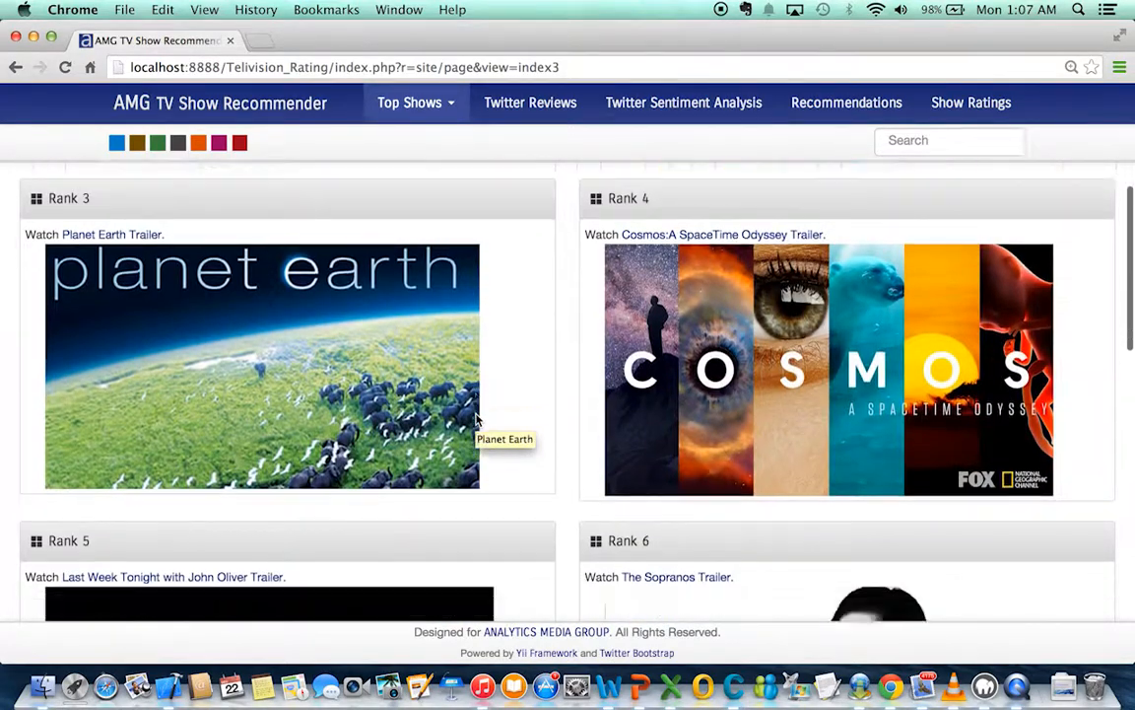
pyautogui.scroll(-3)
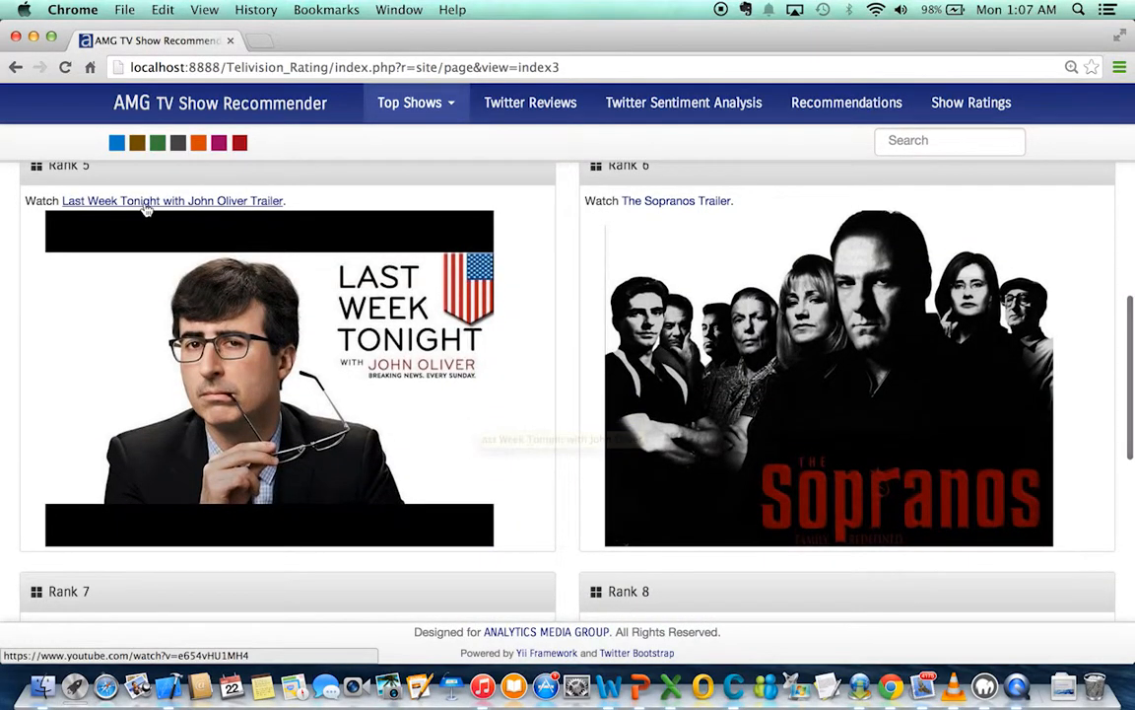
pyautogui.scroll(-3)
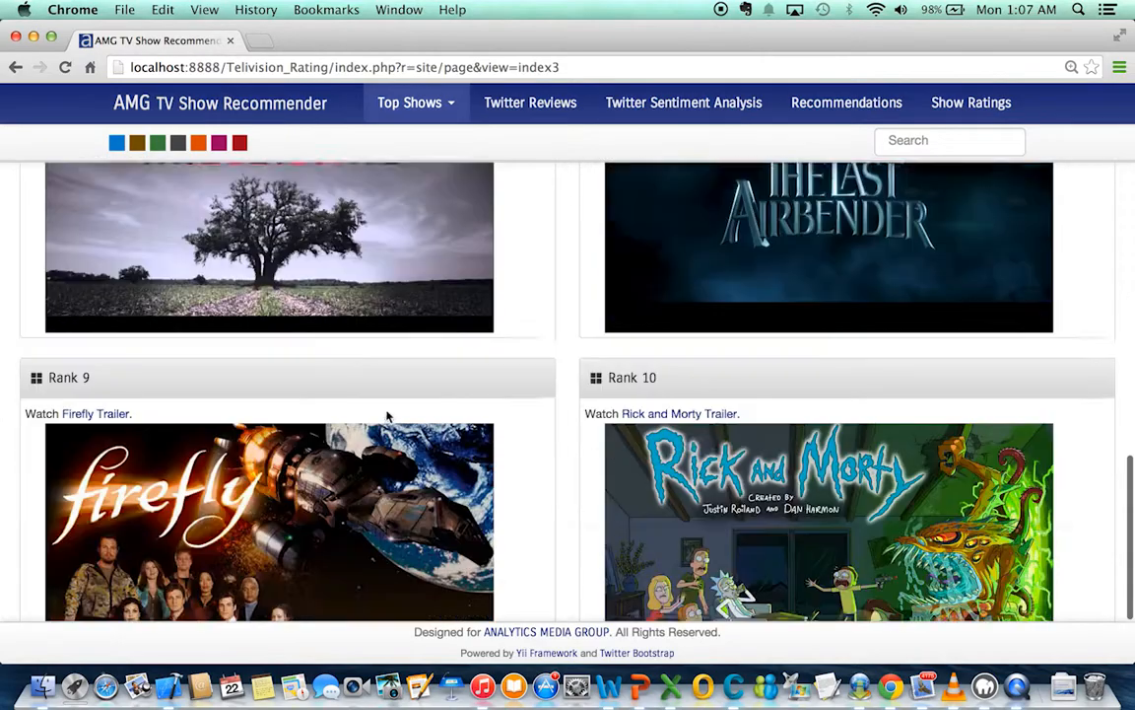
pyautogui.scroll(3)
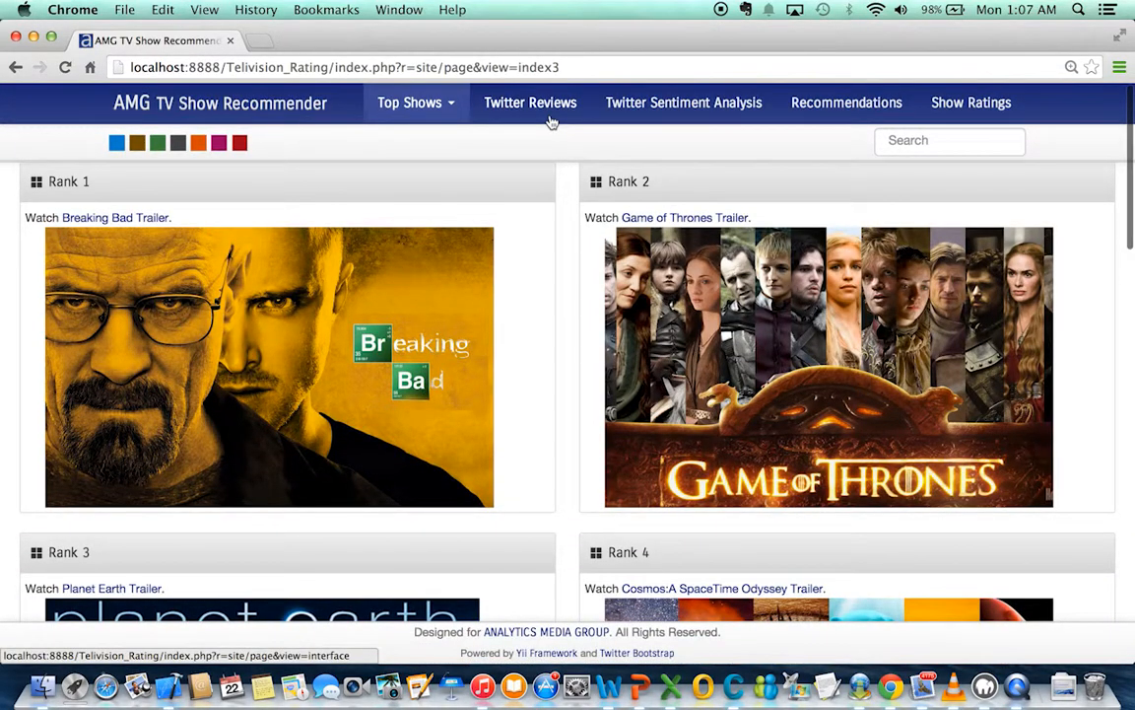
# Browse the Twitter Reviews feeds of Breaking Bad and Game of Thrones tweets.
pyautogui.click(531, 103)
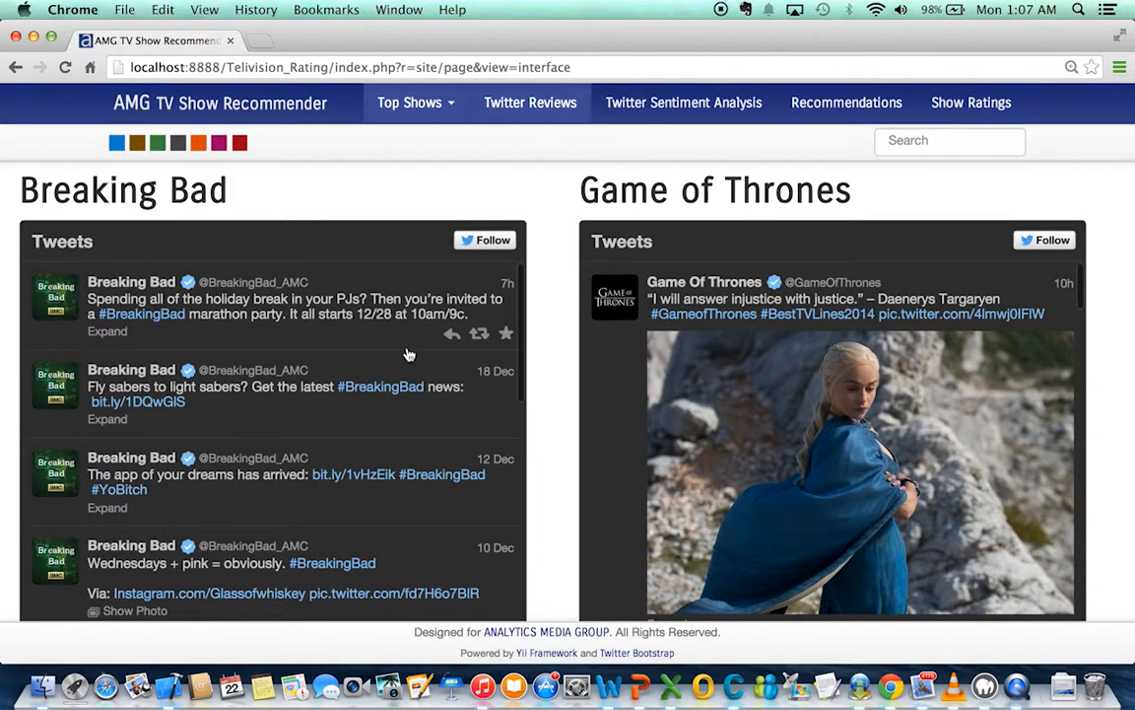
pyautogui.scroll(-3)
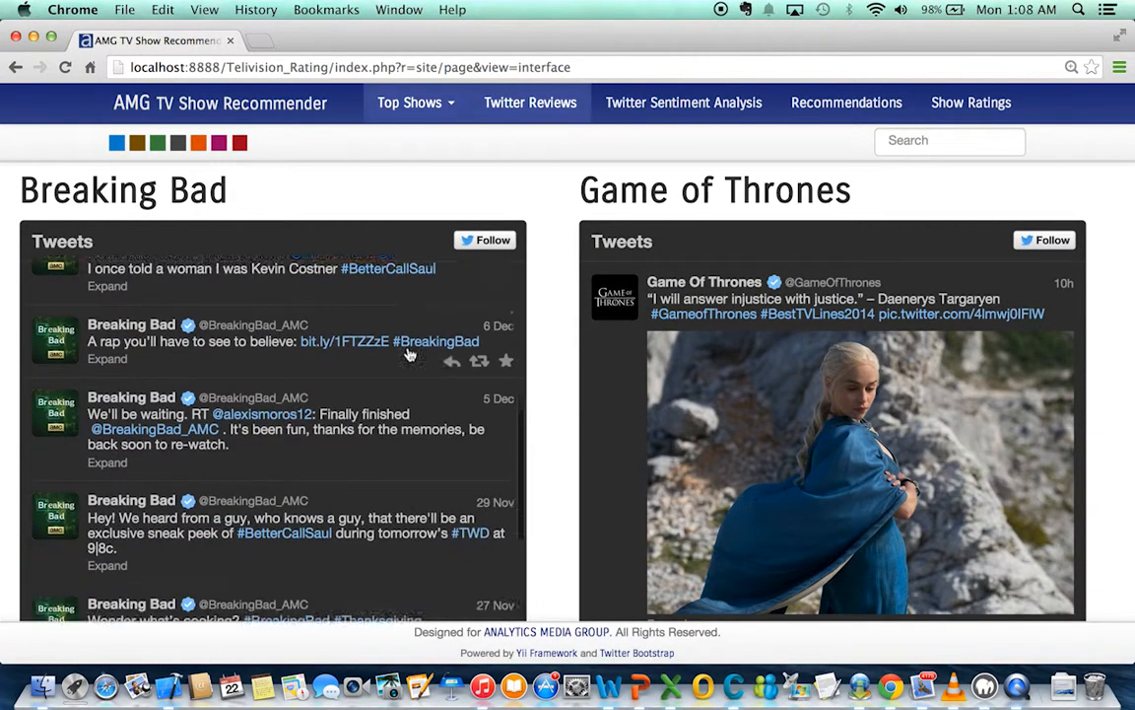
pyautogui.scroll(-3)
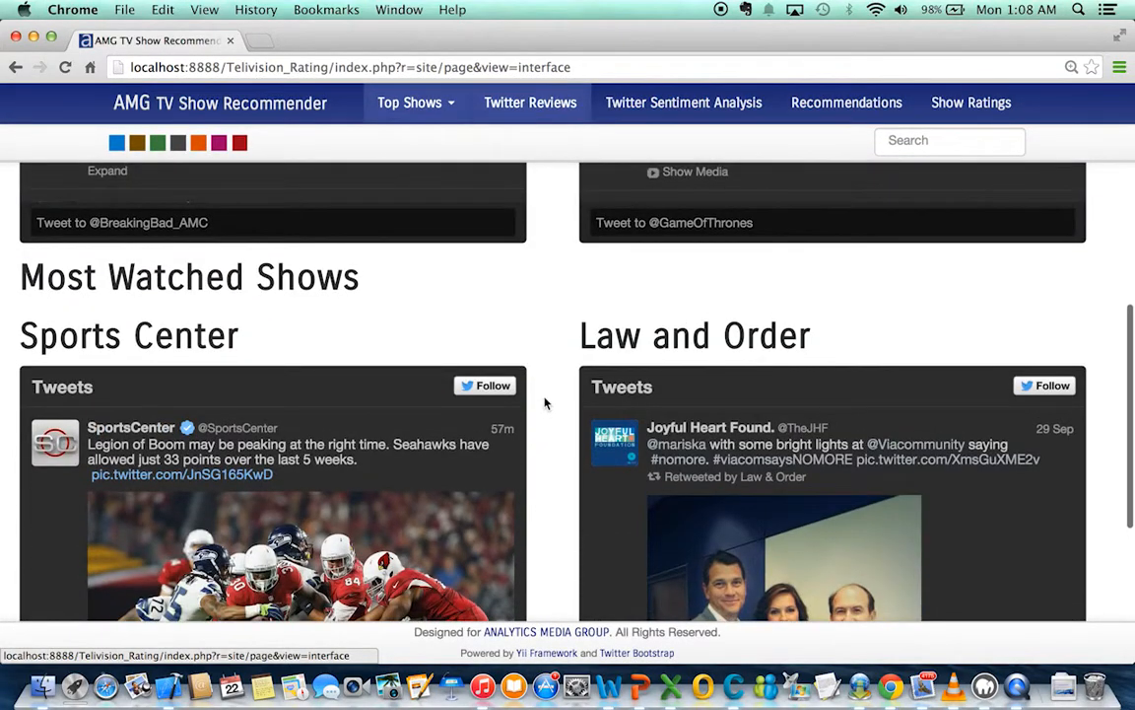
pyautogui.scroll(3)
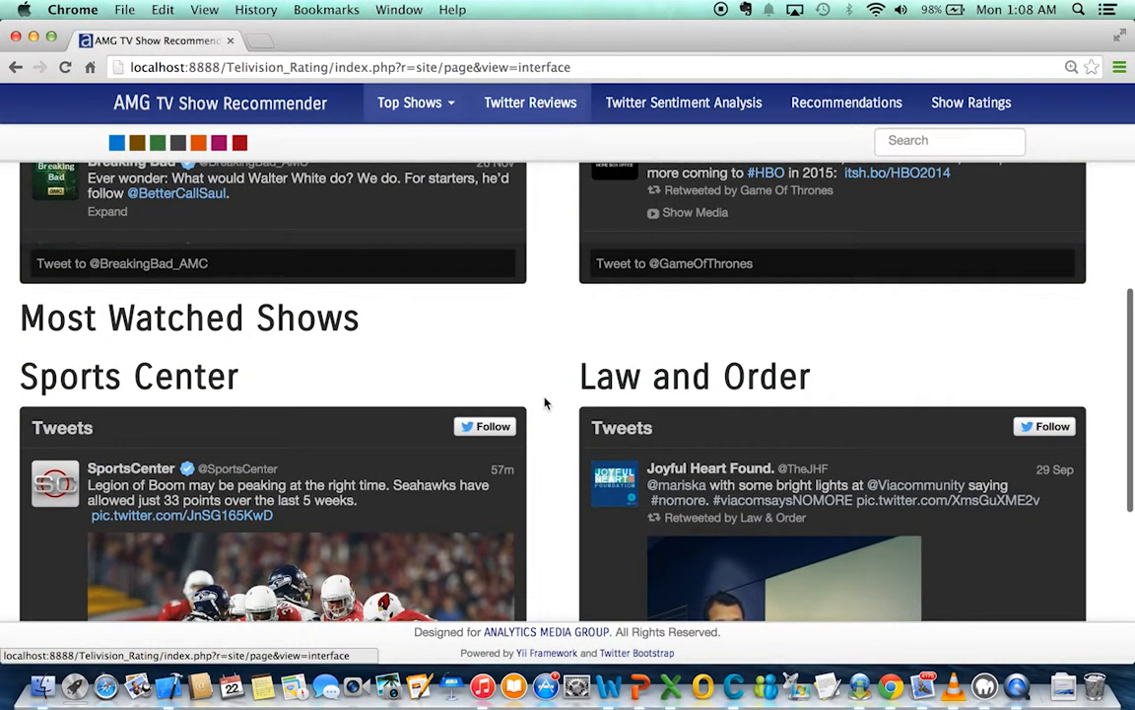
pyautogui.scroll(3)
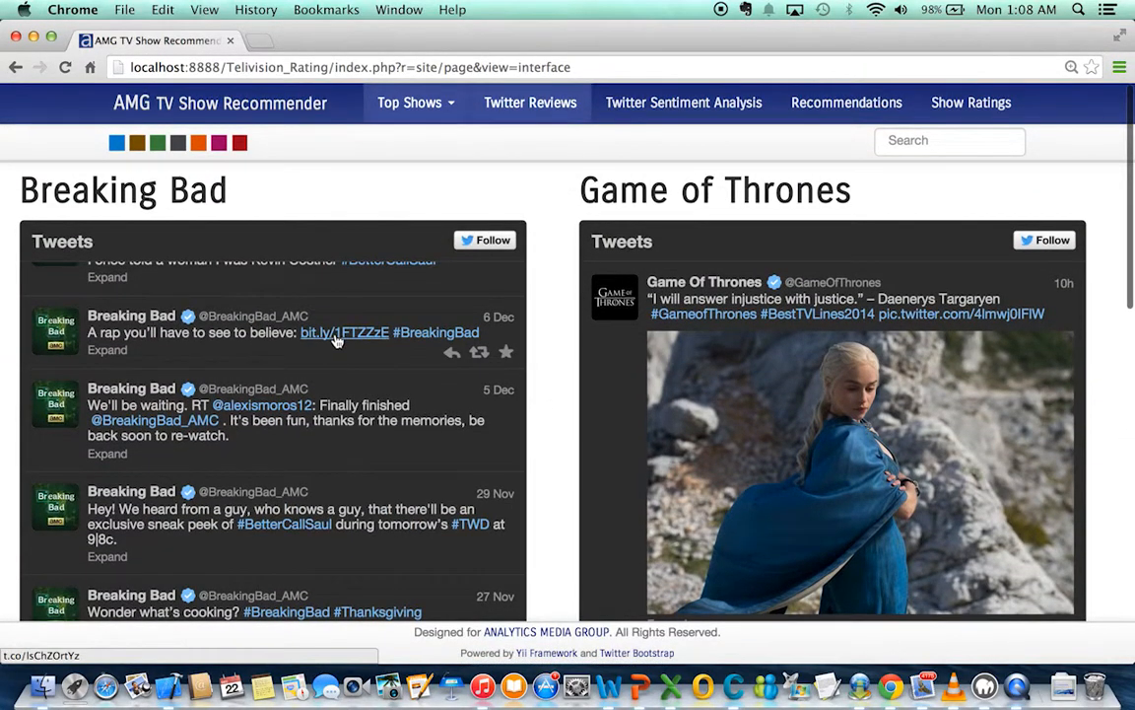
# Read the AMC article linked in a Breaking Bad tweet, then close it.
pyautogui.click(345, 332)
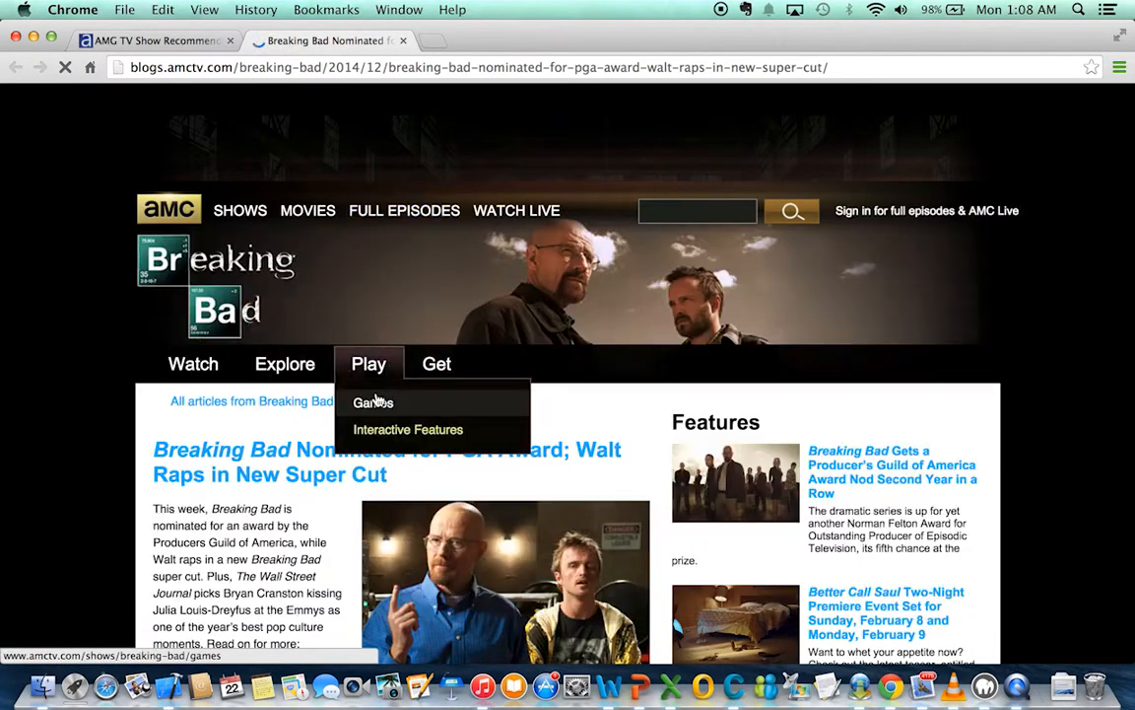
pyautogui.scroll(-3)
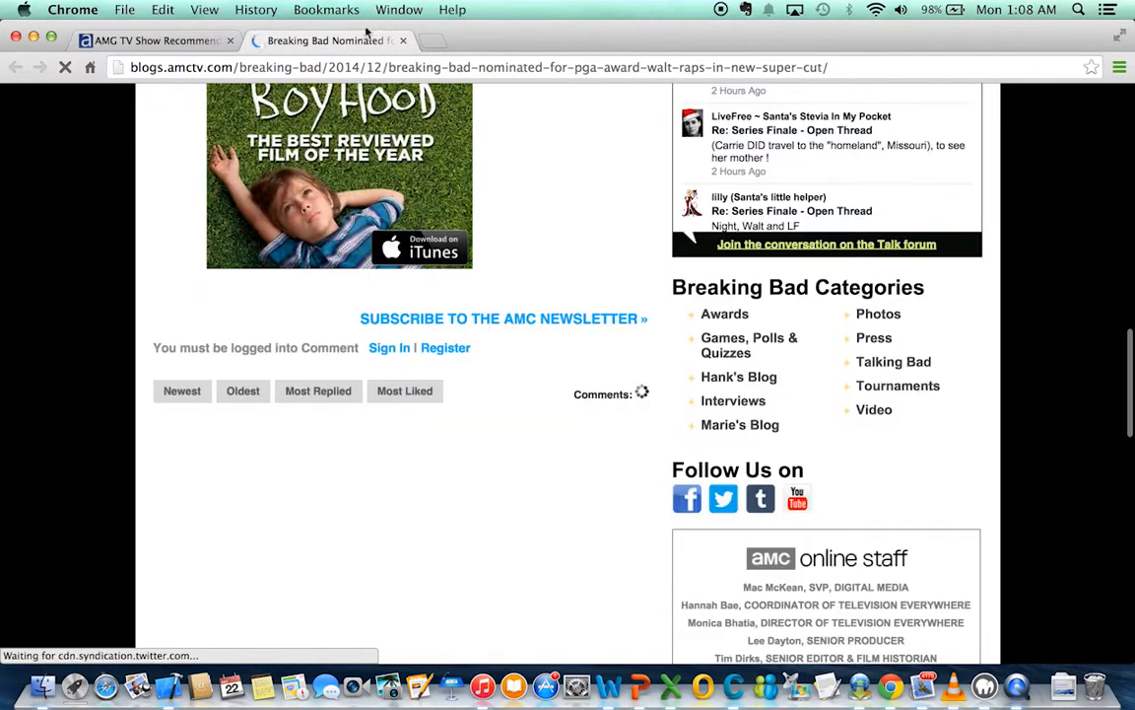
pyautogui.click(153, 41)
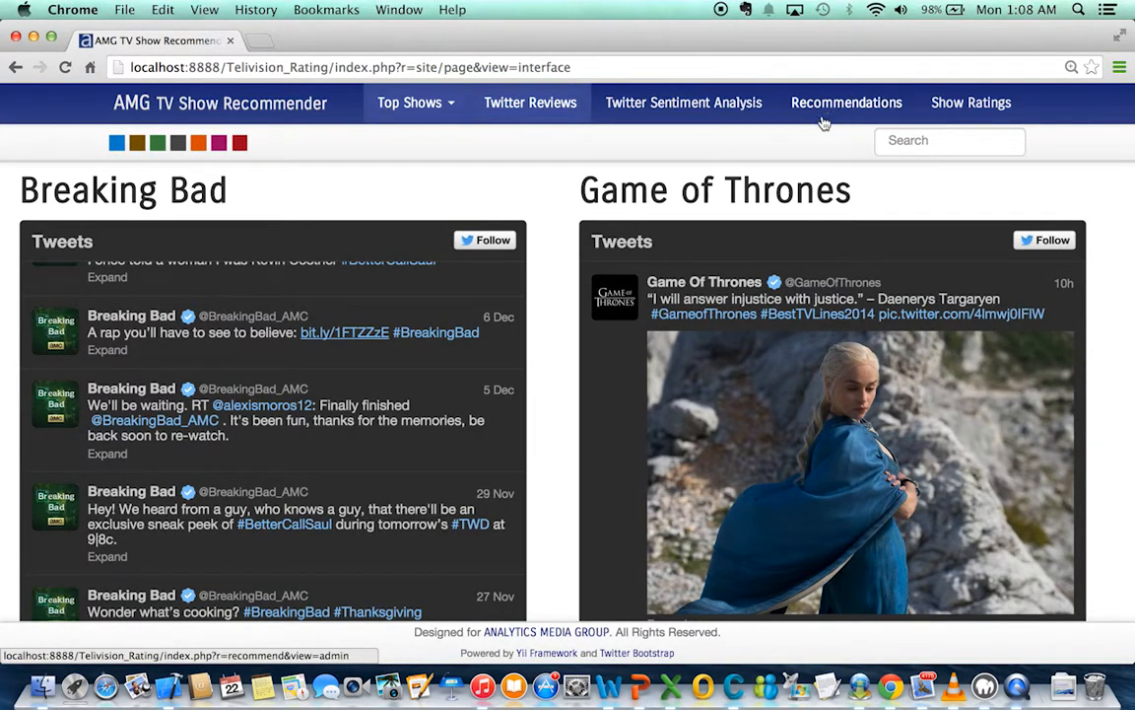
pyautogui.moveTo(683, 103)
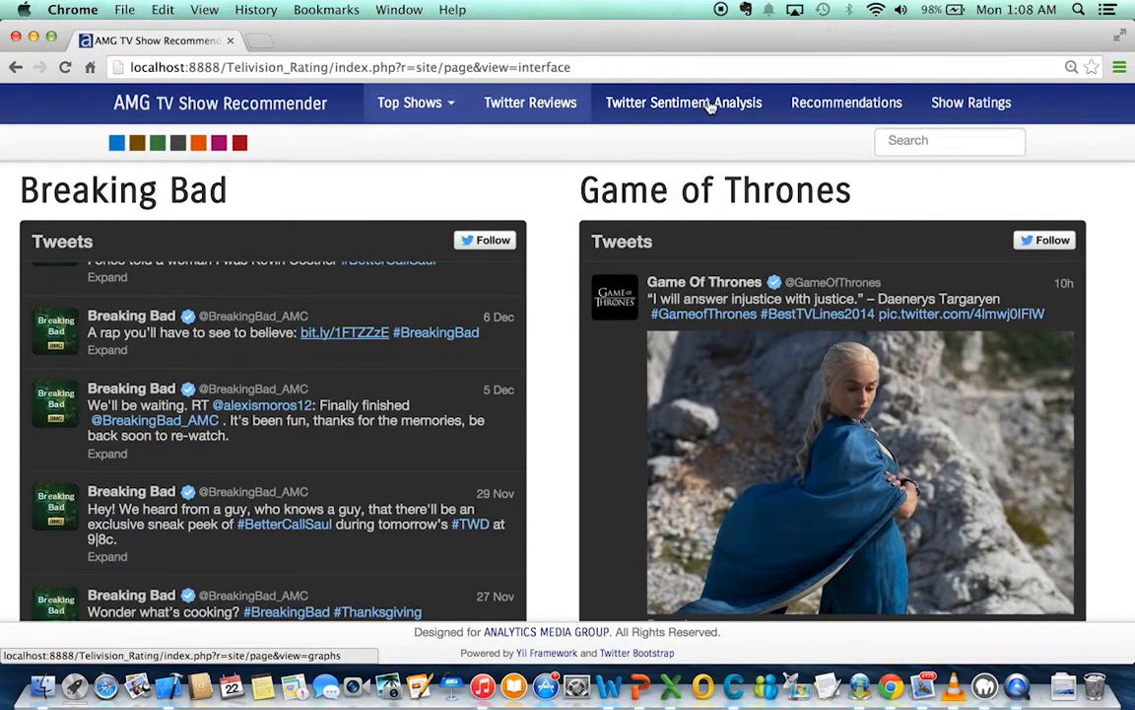
# Open Twitter Sentiment Analysis, showing the Breaking Bad Number of Tweets graph.
pyautogui.click(683, 101)
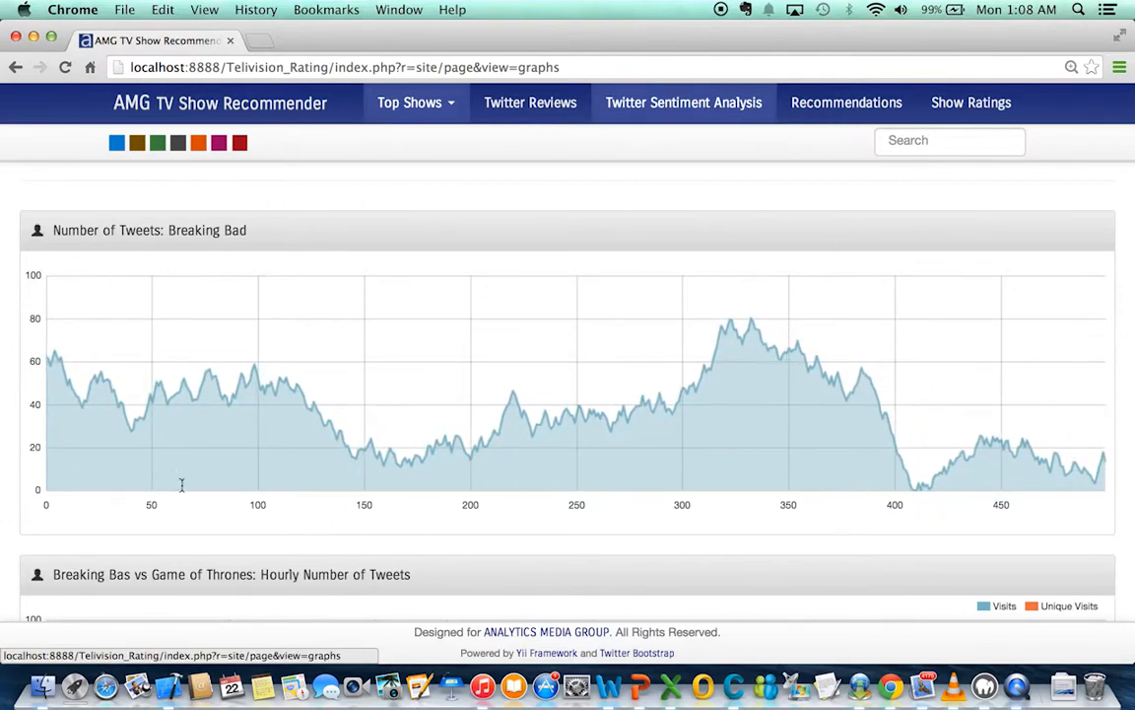
# Reload the sentiment page twice and scroll through the hourly and sentiment charts.
pyautogui.click(65, 67)
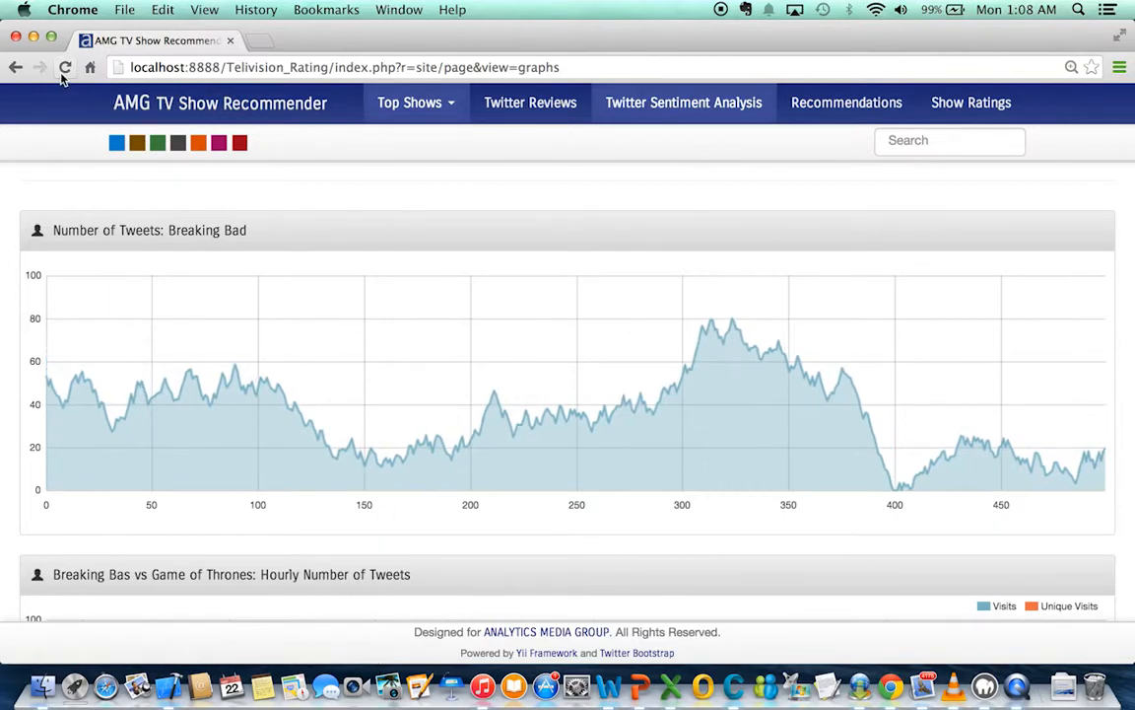
pyautogui.click(65, 67)
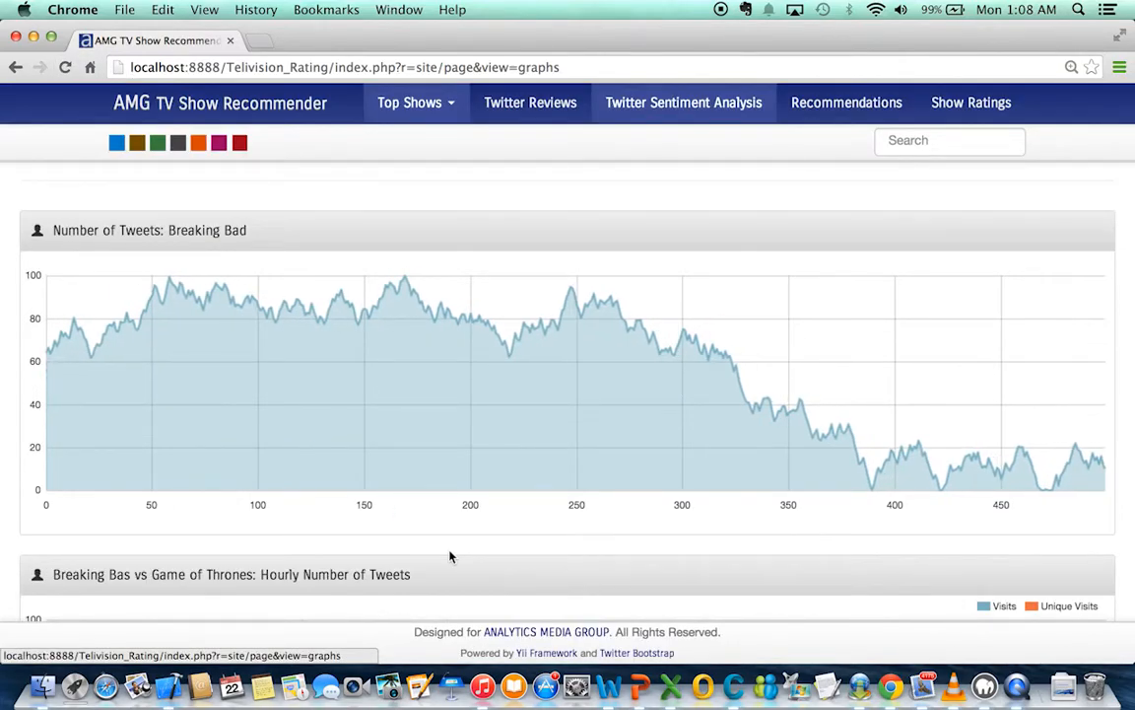
pyautogui.scroll(-3)
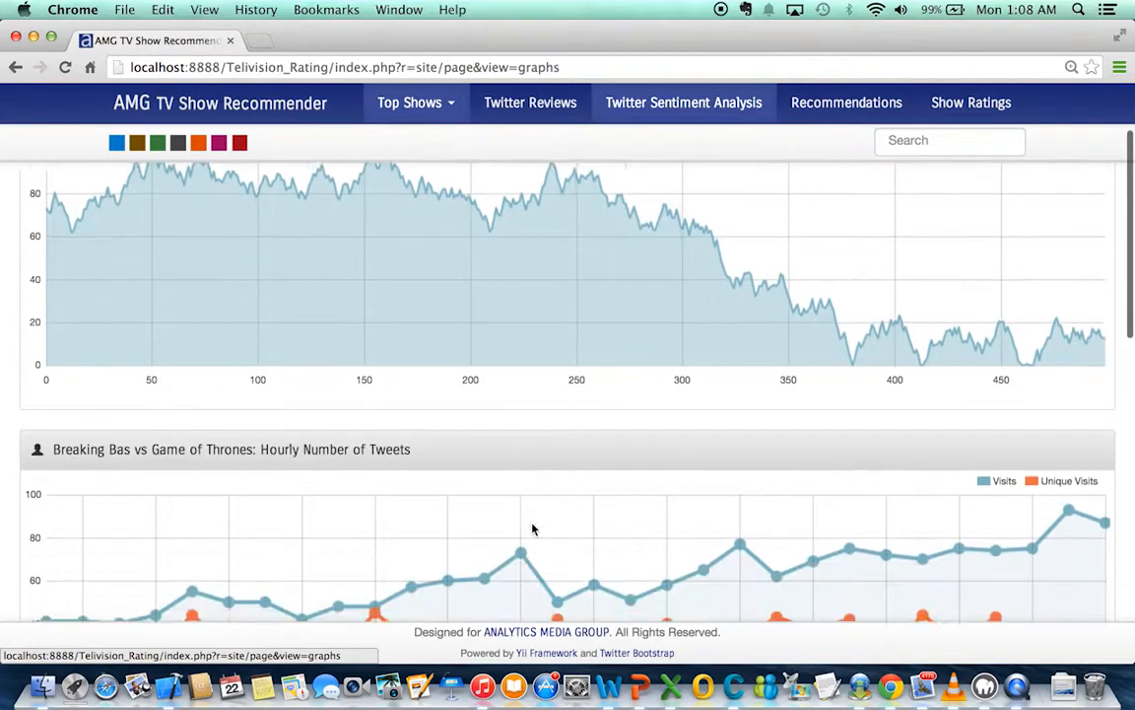
pyautogui.scroll(-3)
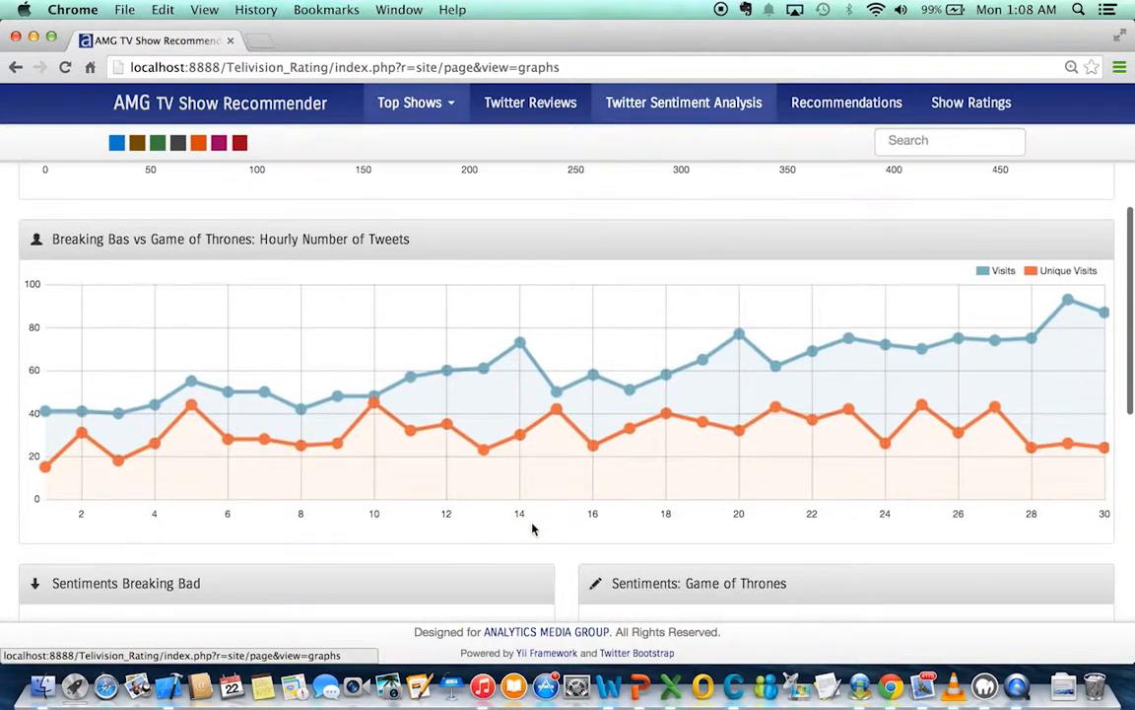
pyautogui.moveTo(192, 411)
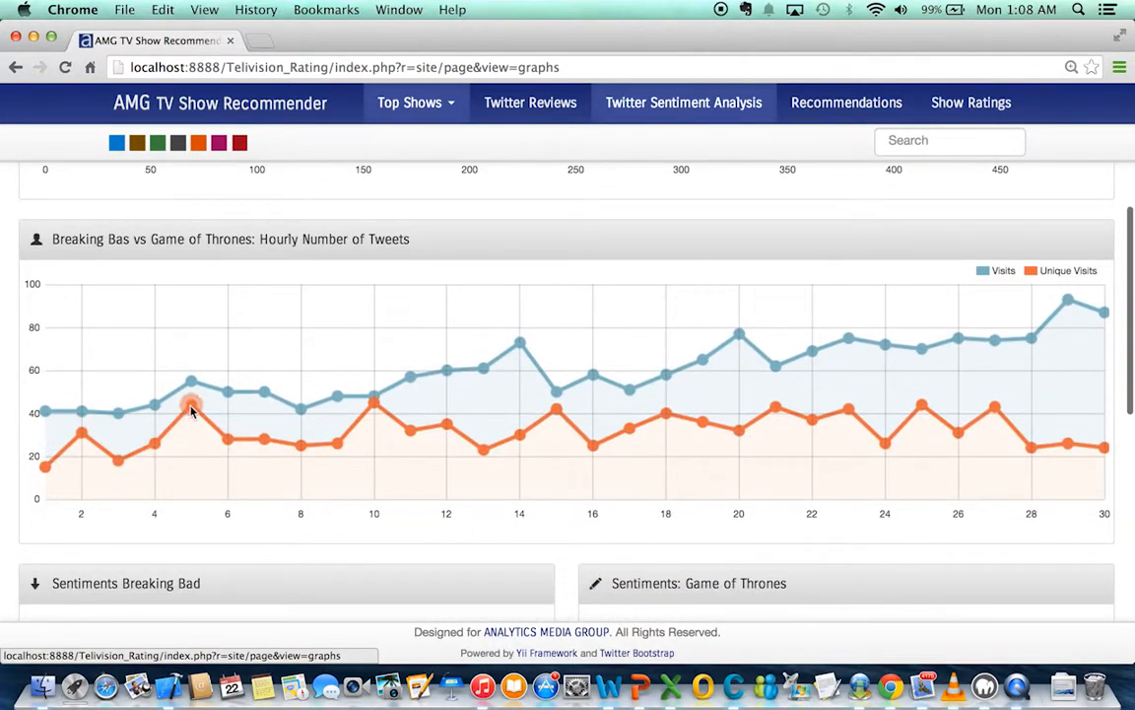
pyautogui.moveTo(237, 264)
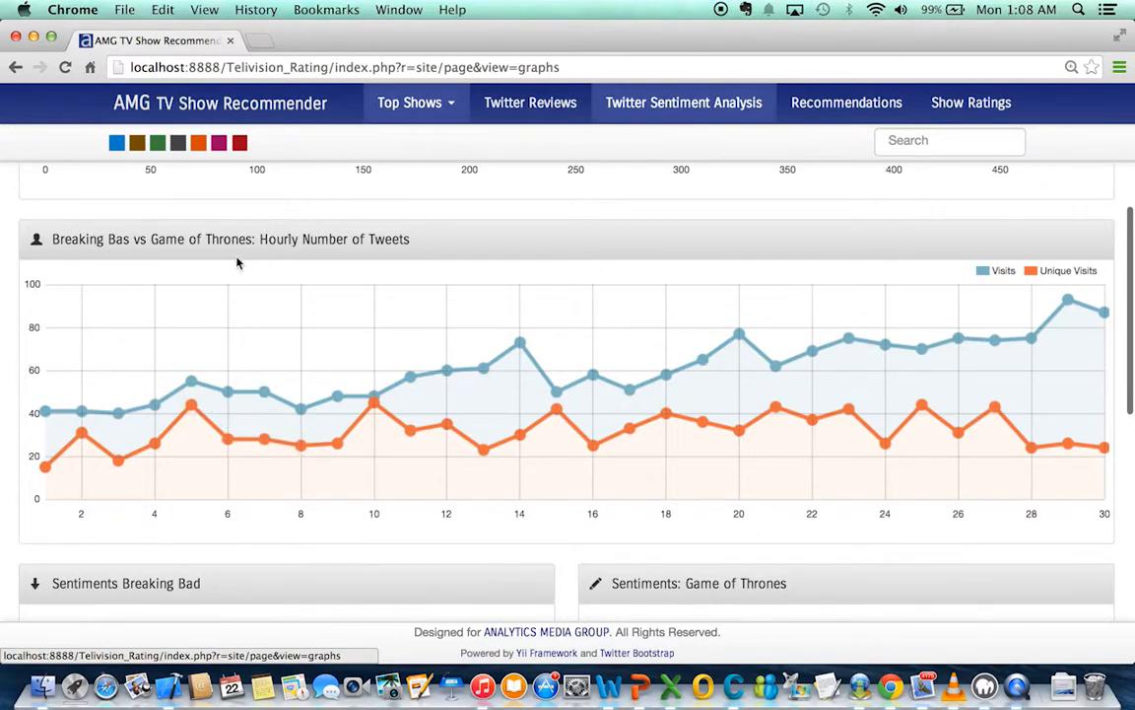
pyautogui.moveTo(215, 384)
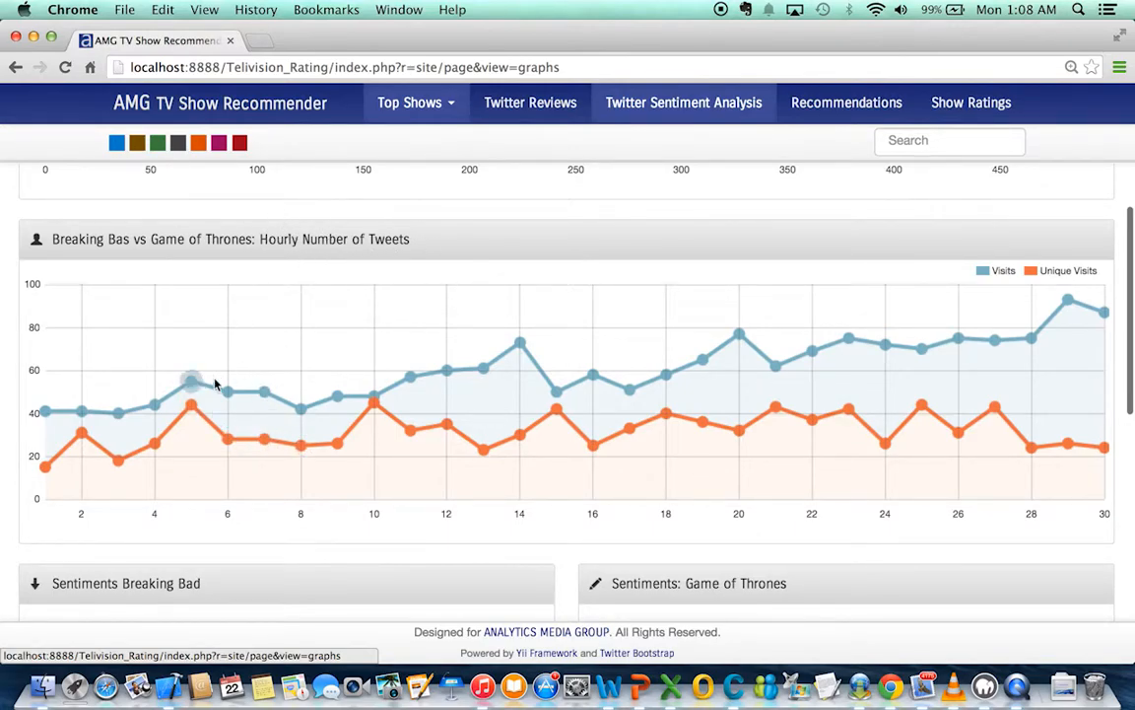
pyautogui.moveTo(338, 424)
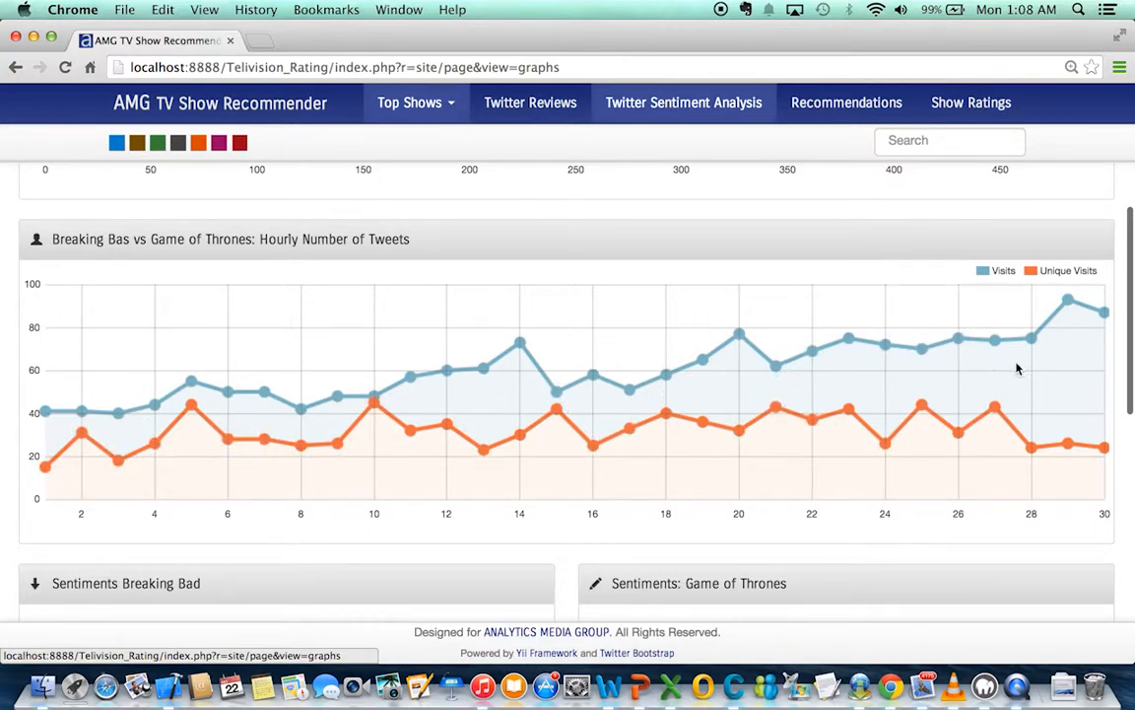
pyautogui.scroll(-3)
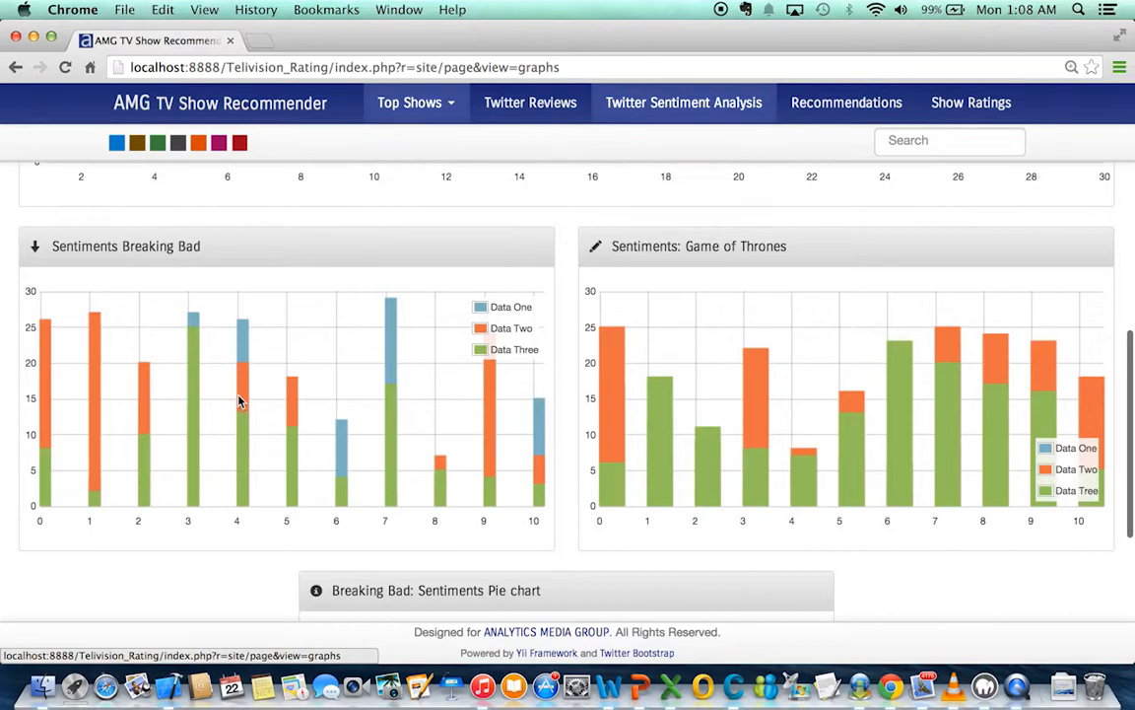
pyautogui.scroll(-3)
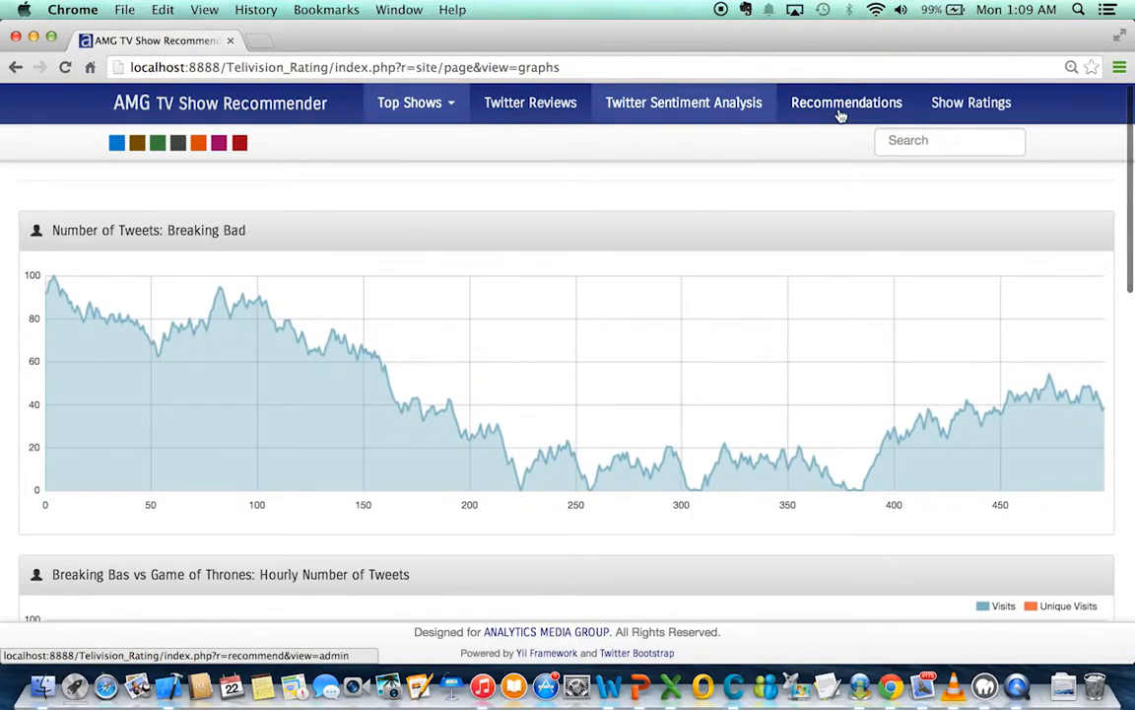
# Open Get Recommendation and filter Series Title to BreakingBad, listing 10 shows like Flipper.
pyautogui.click(847, 103)
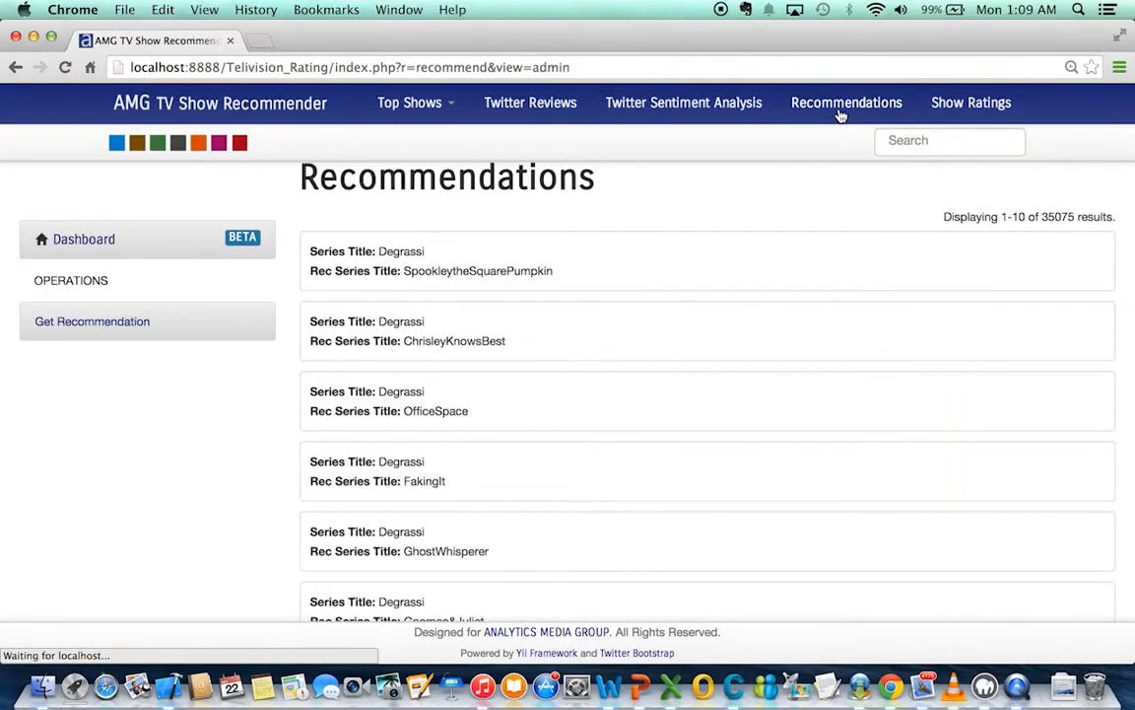
pyautogui.click(846, 103)
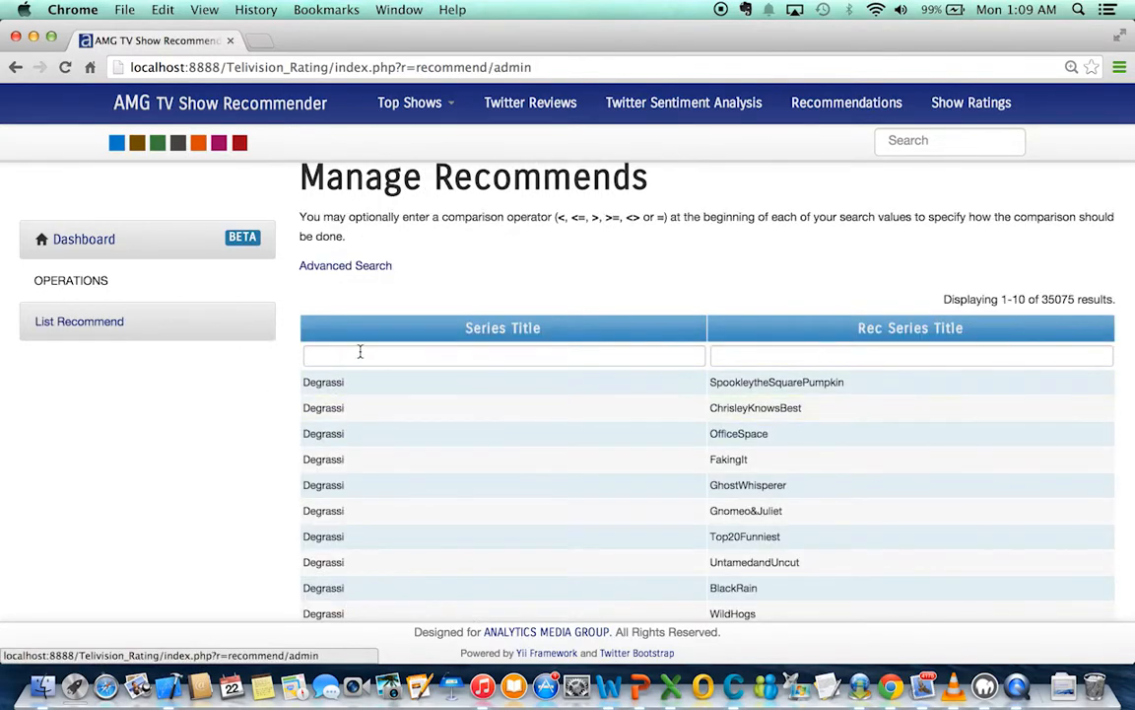
pyautogui.write('G')
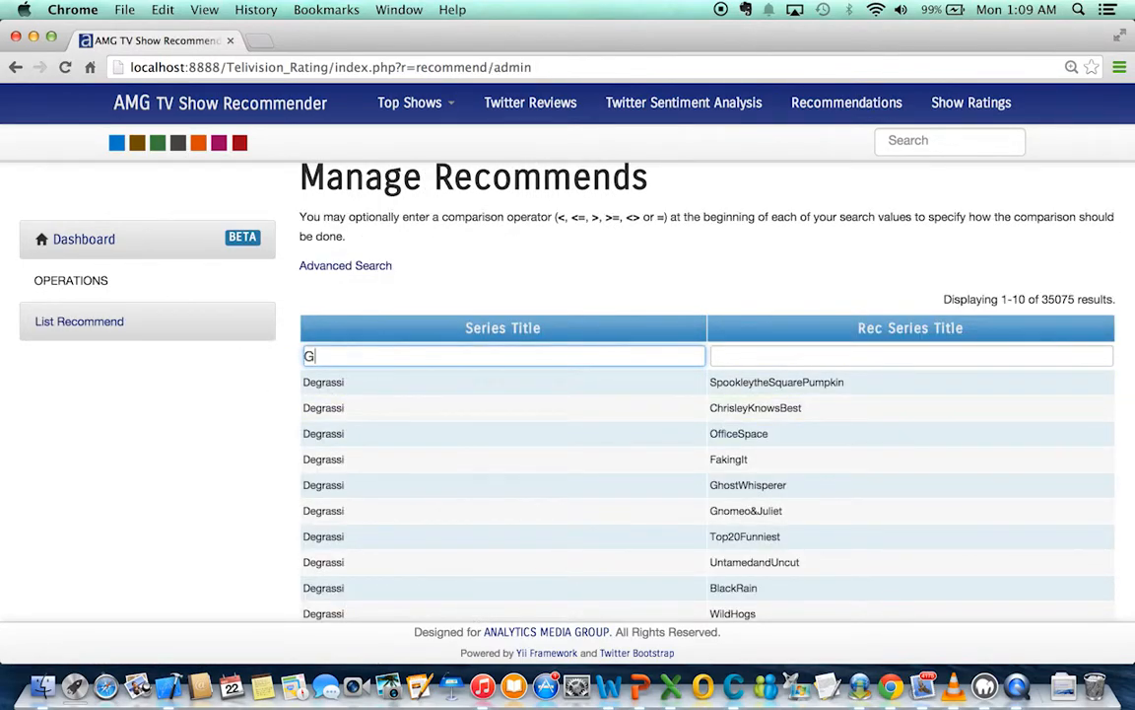
pyautogui.write('ameO')
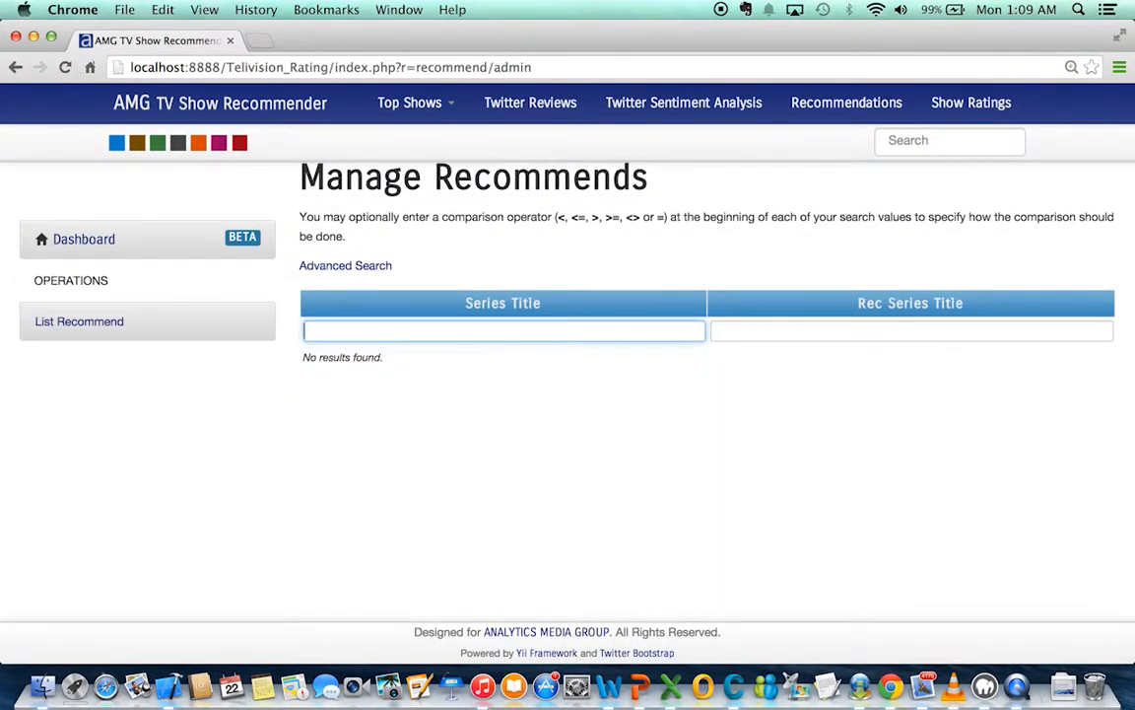
pyautogui.write('BreakingBad')
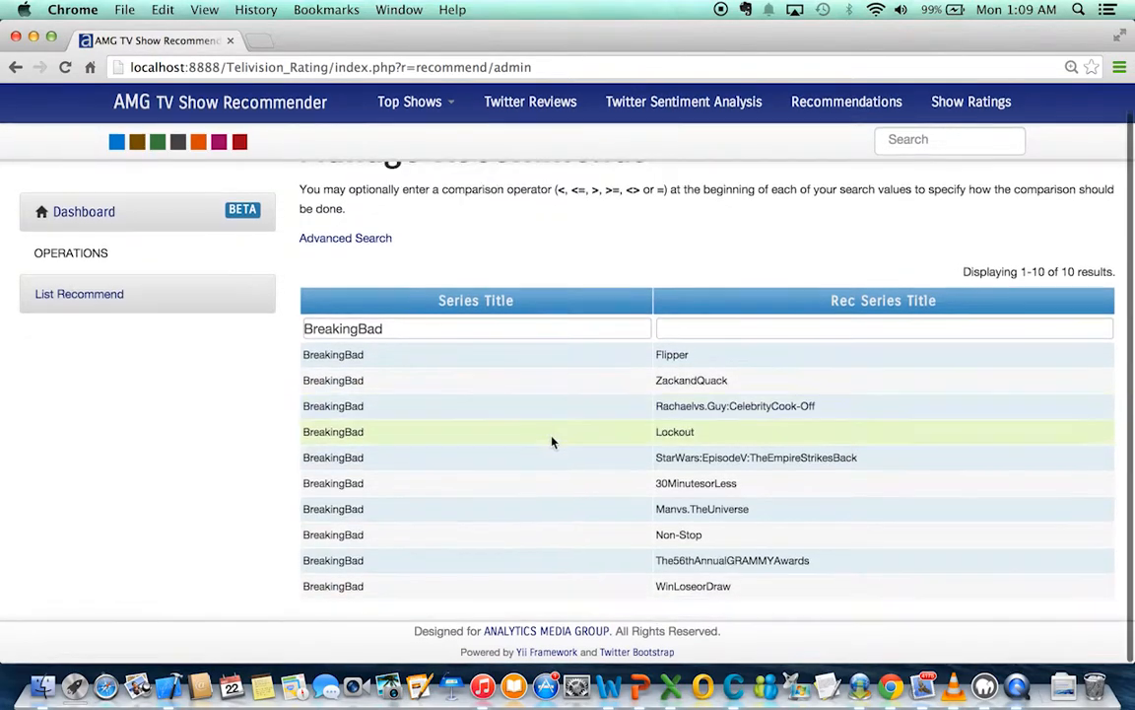
pyautogui.moveTo(672, 355)
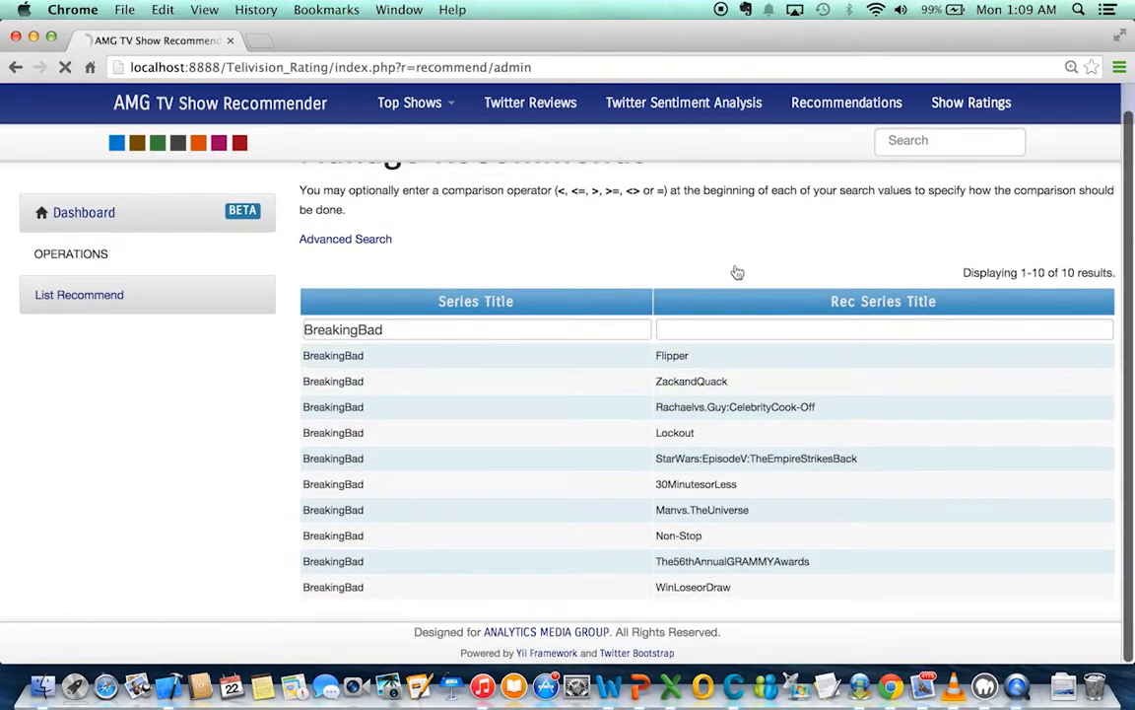
# From Show Ratings, open the View Info record for show #4, Rizzoli & Isles.
pyautogui.click(969, 103)
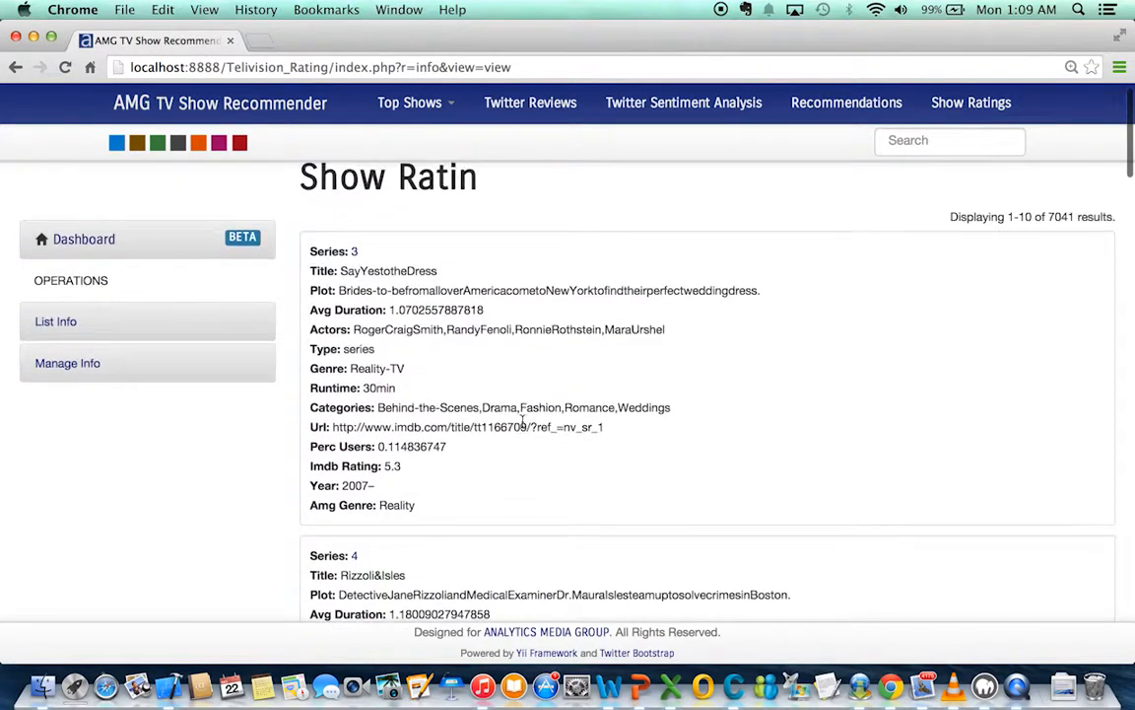
pyautogui.moveTo(339, 290); pyautogui.dragTo(484, 309)
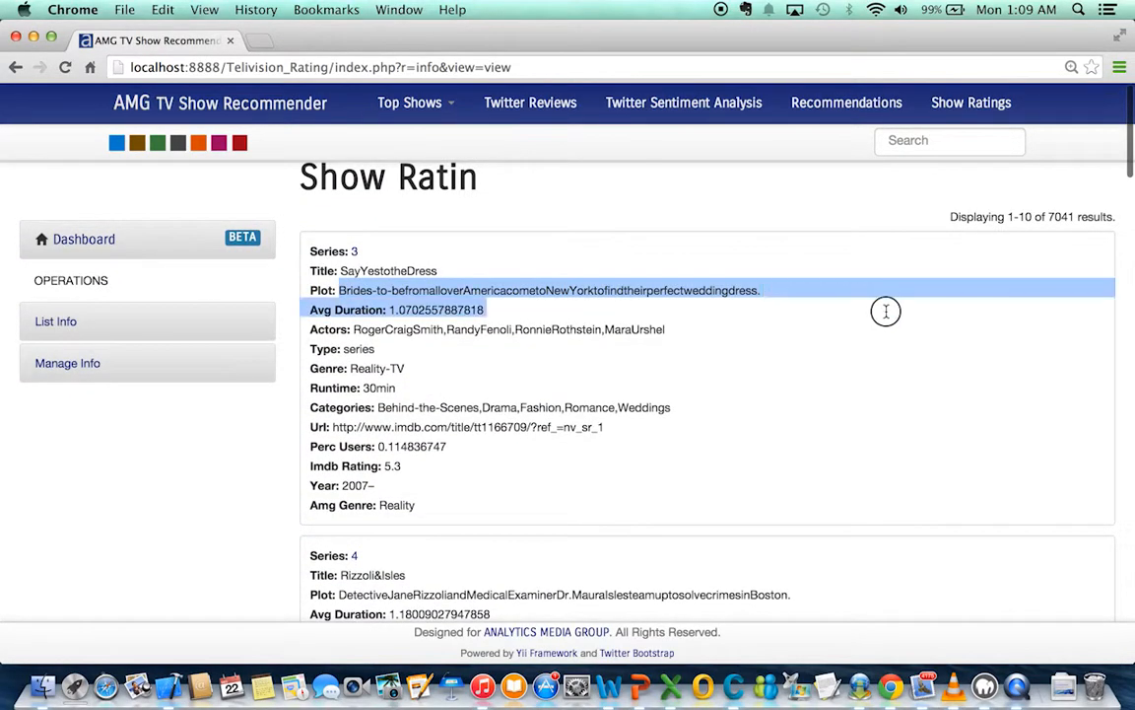
pyautogui.scroll(-3)
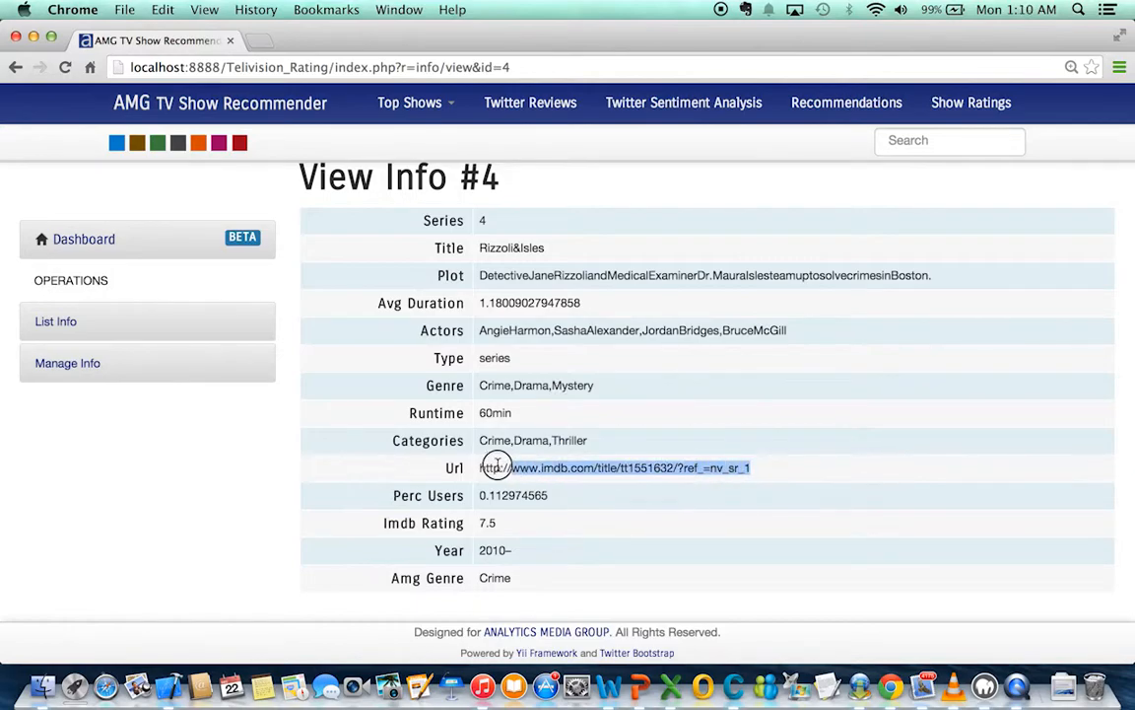
pyautogui.click(497, 467)
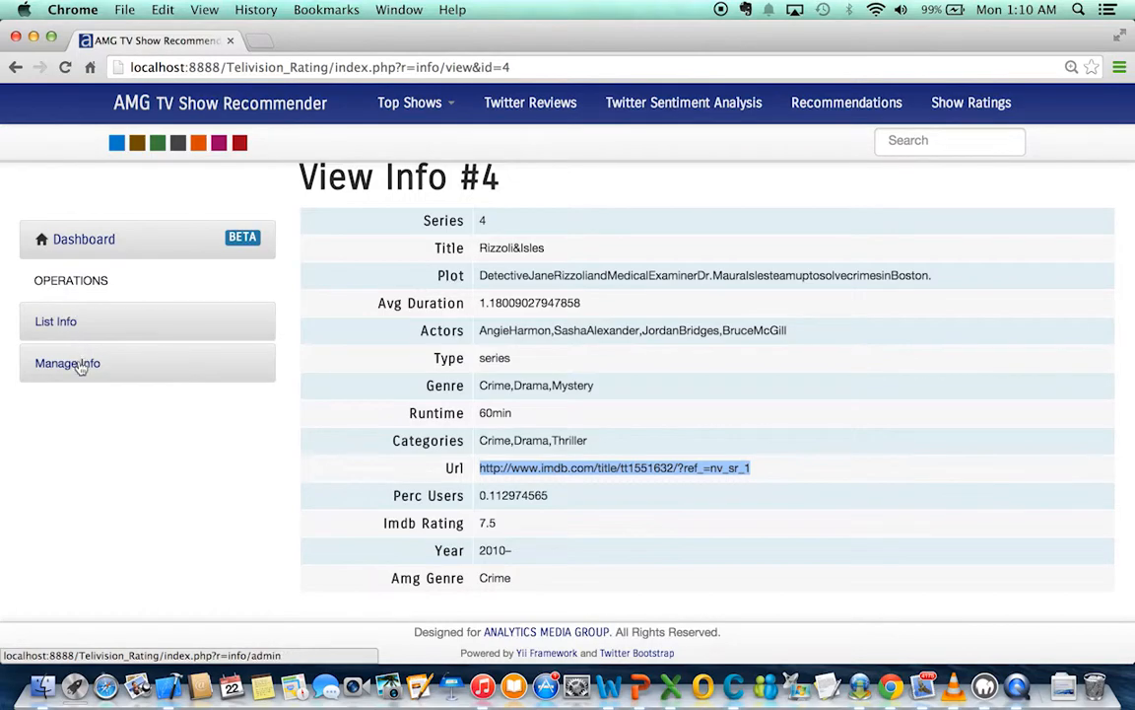
# Open the show details table and filter Imdb Rating to >8.
pyautogui.click(67, 363)
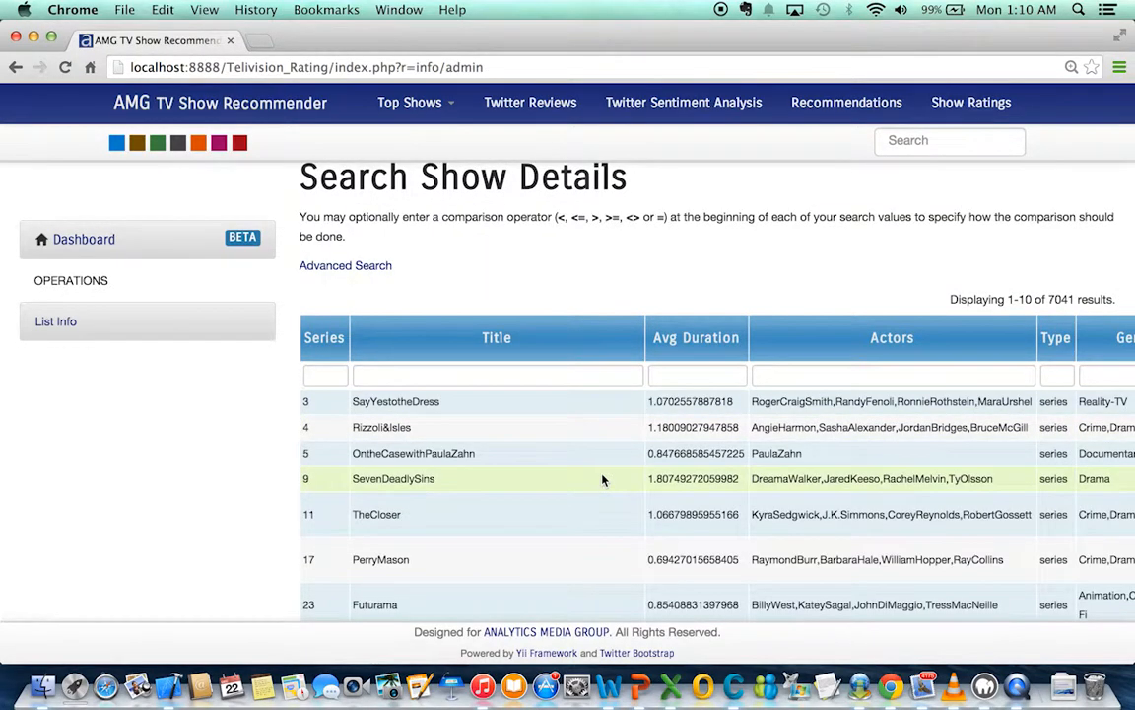
pyautogui.scroll(-3)
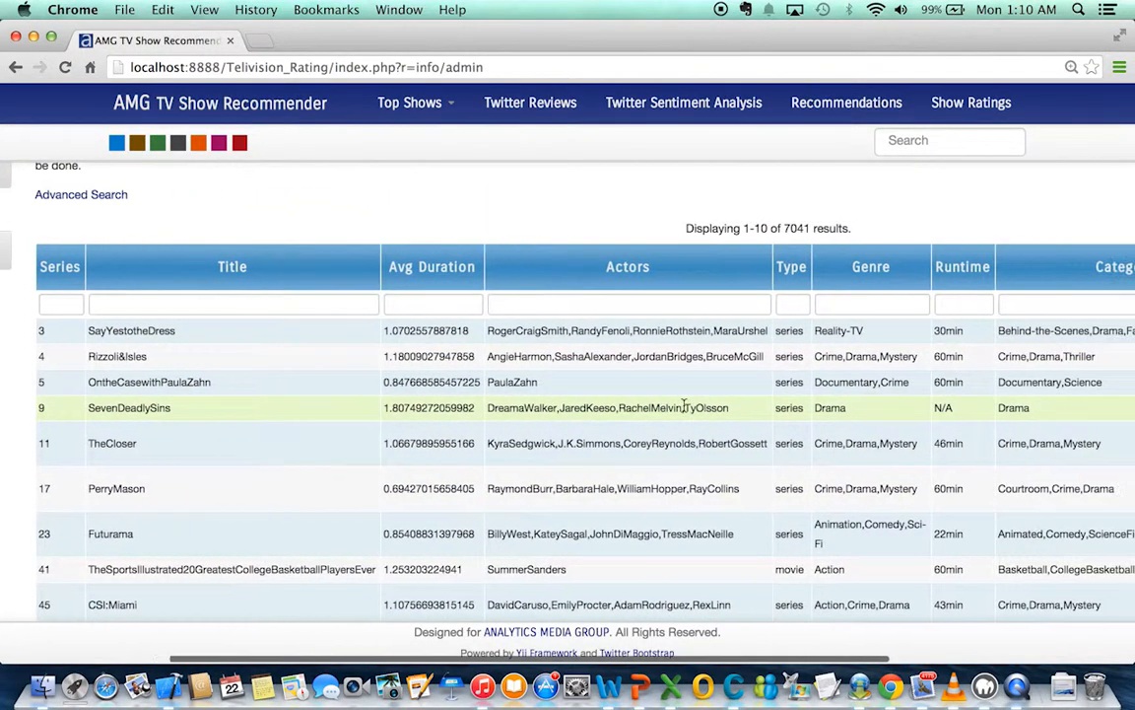
pyautogui.hscroll(3)
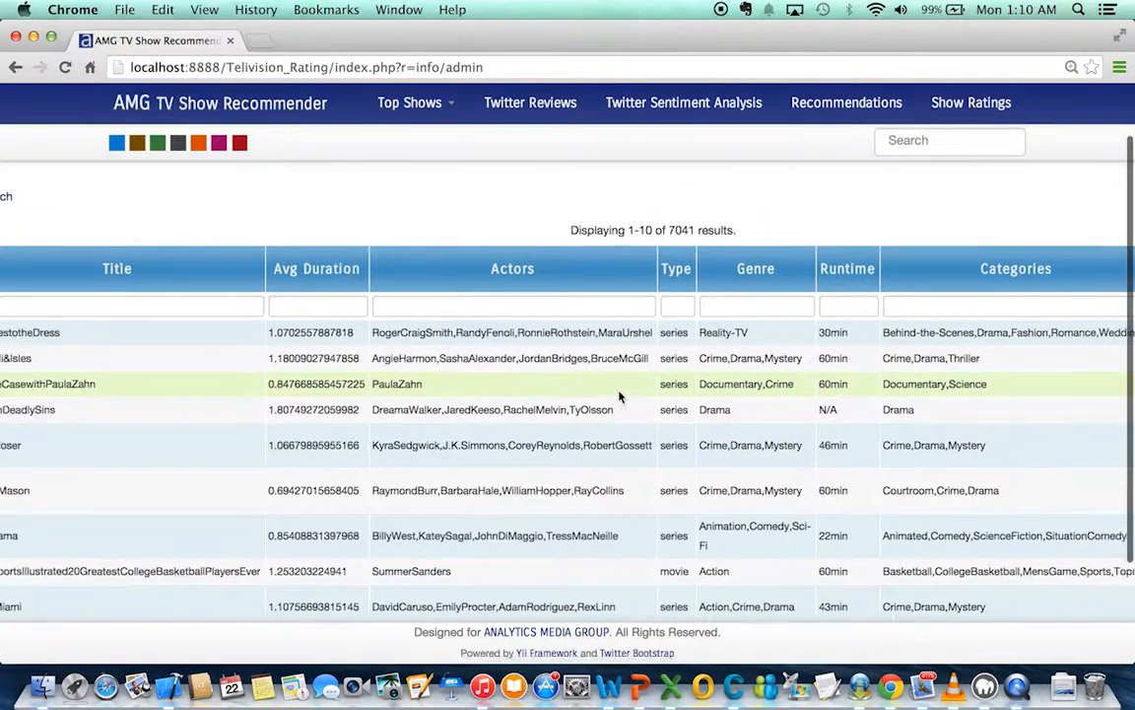
pyautogui.hscroll(3)
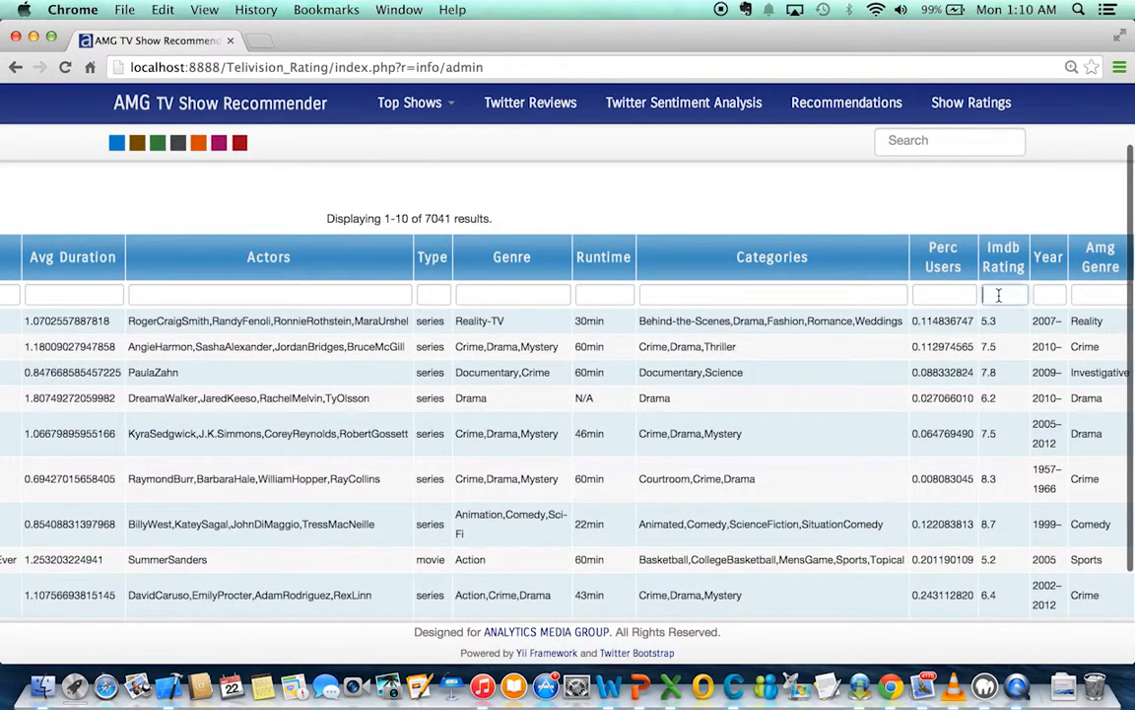
pyautogui.write('>8')
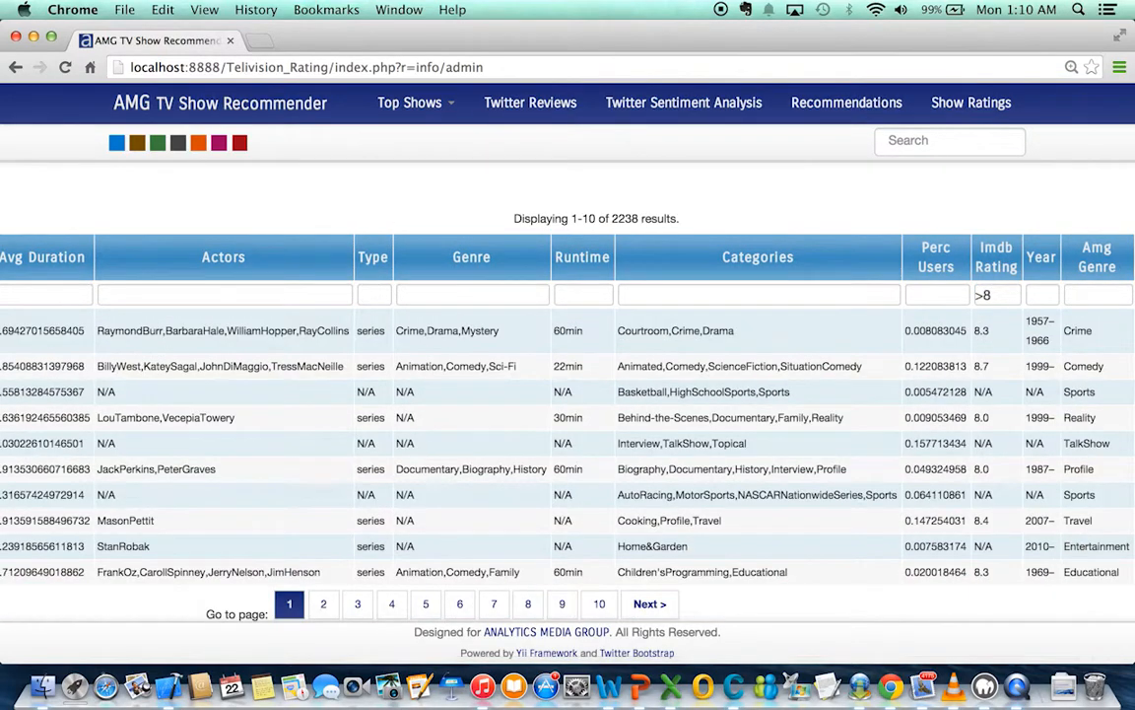
# Add a Crime category filter, yielding 198 shows, then open Recommendations.
pyautogui.click(758, 294)
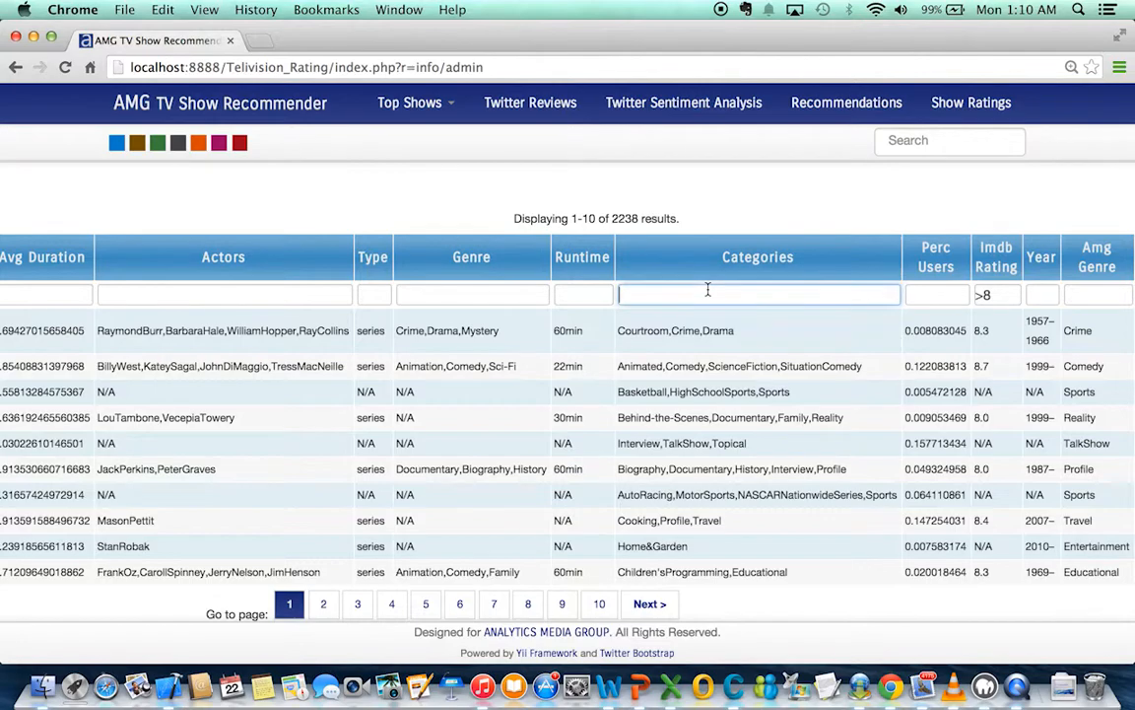
pyautogui.write('Crime')
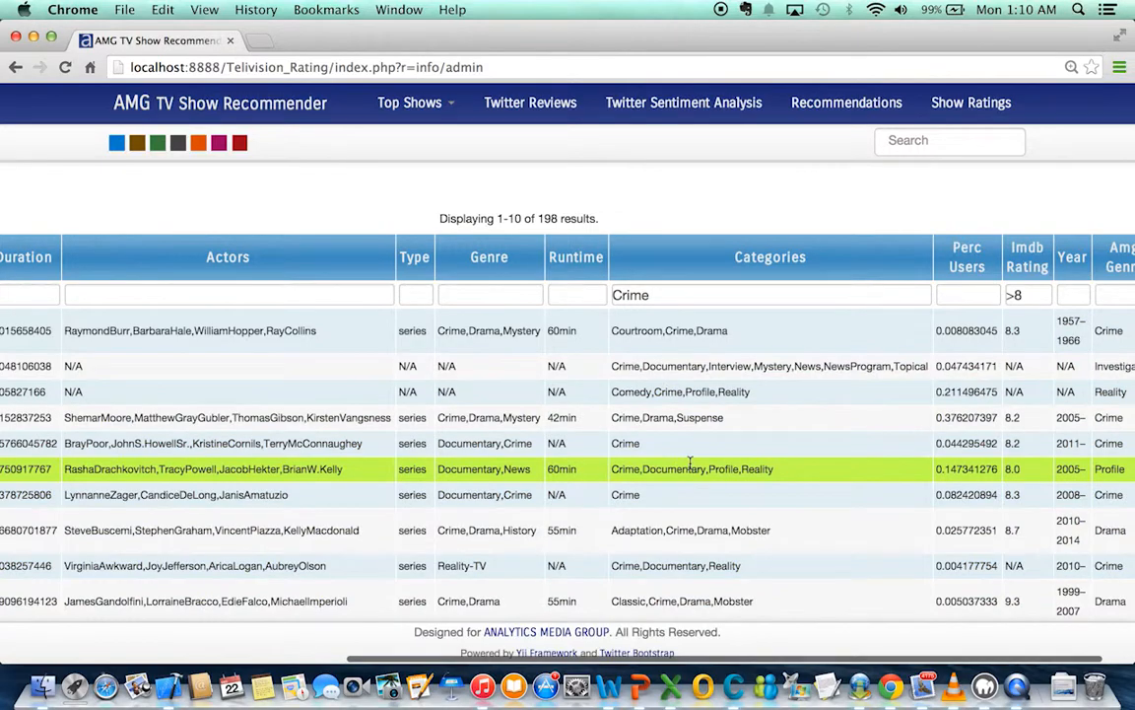
pyautogui.scroll(-3)
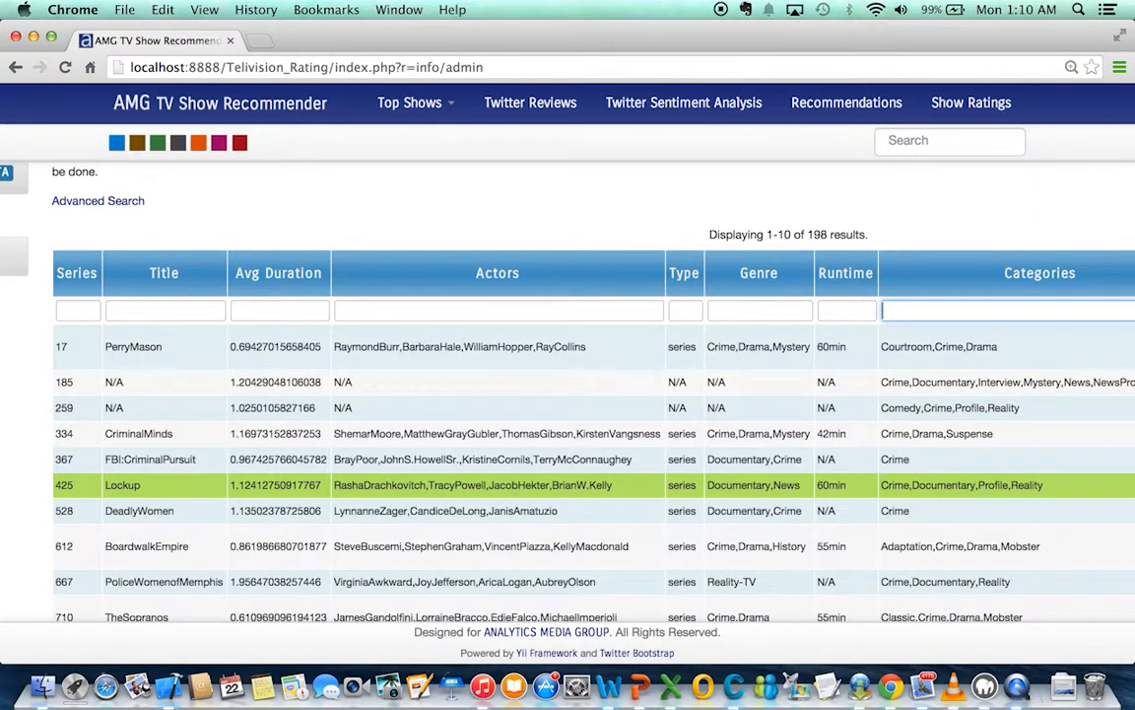
pyautogui.hscroll(3)
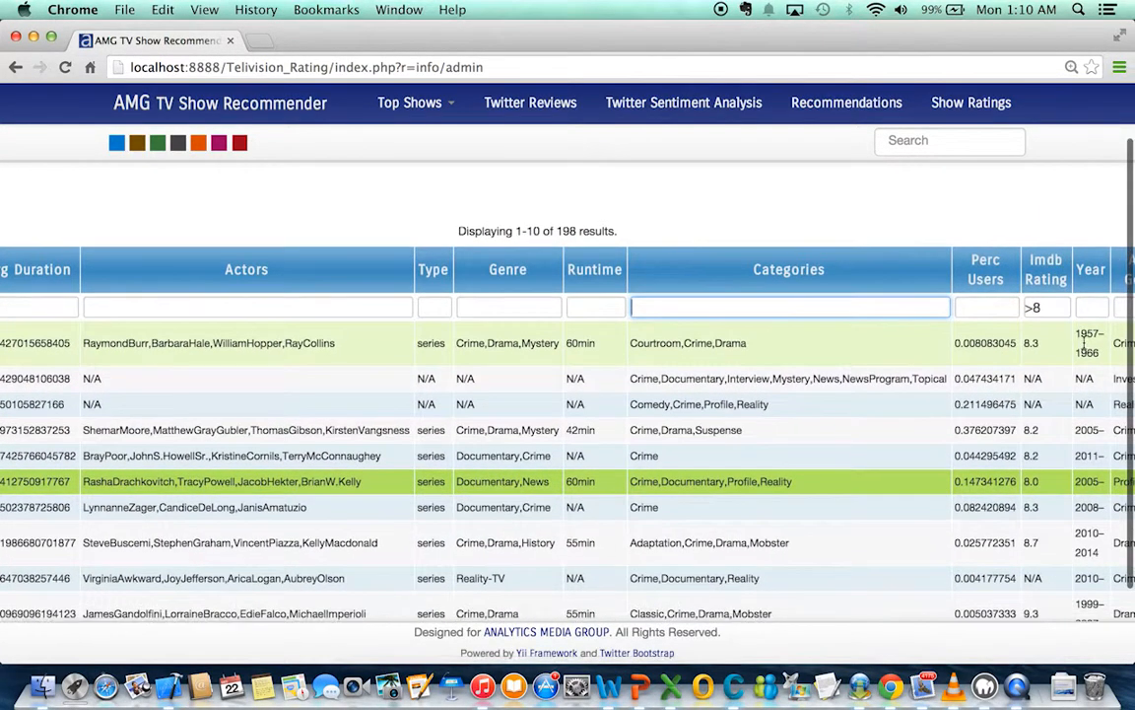
pyautogui.click(846, 102)
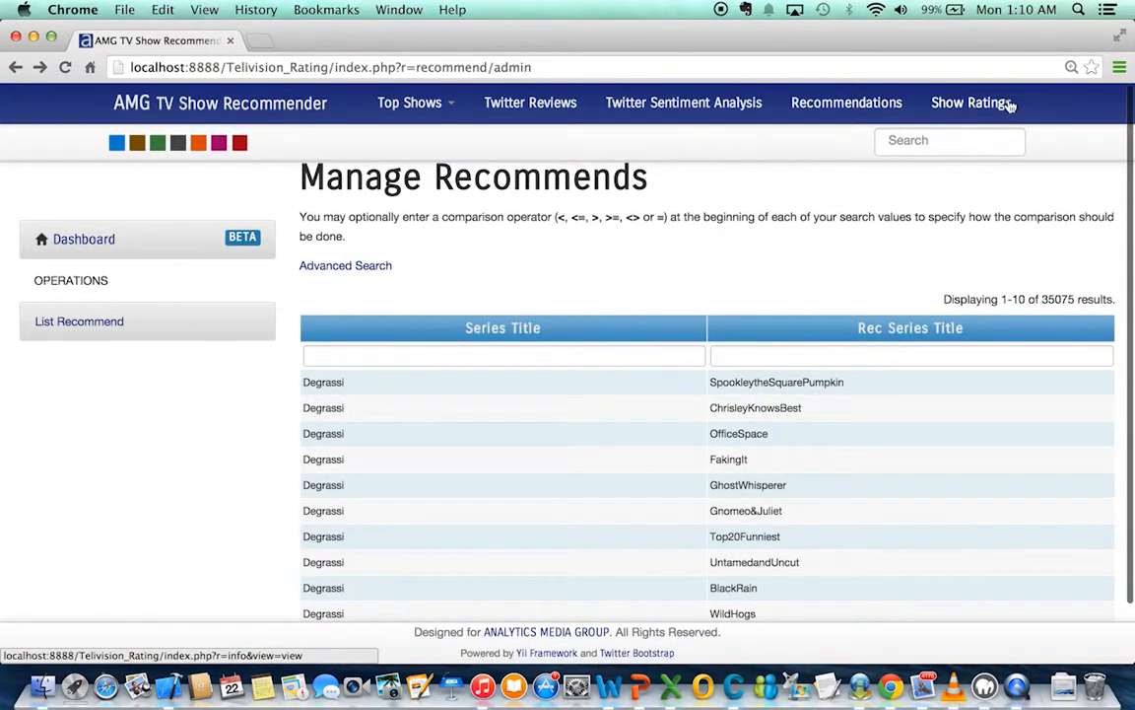
# Filter show details by actor Jennifer (107 results) and page through to results 91–100.
pyautogui.click(971, 103)
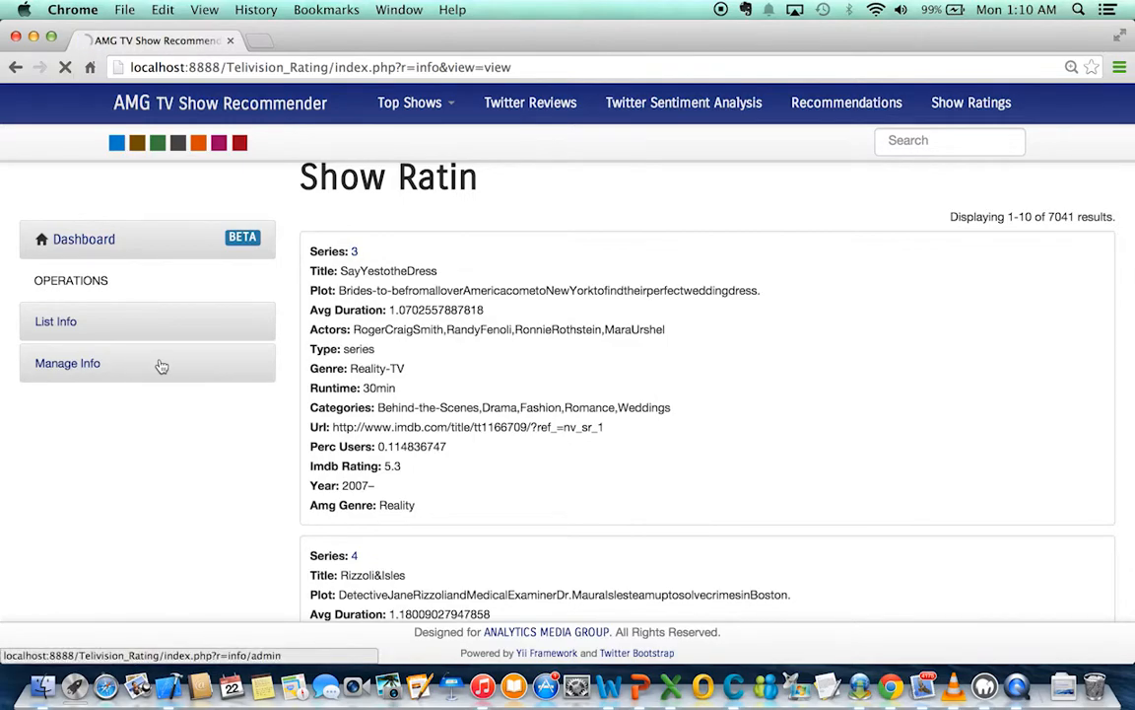
pyautogui.click(67, 363)
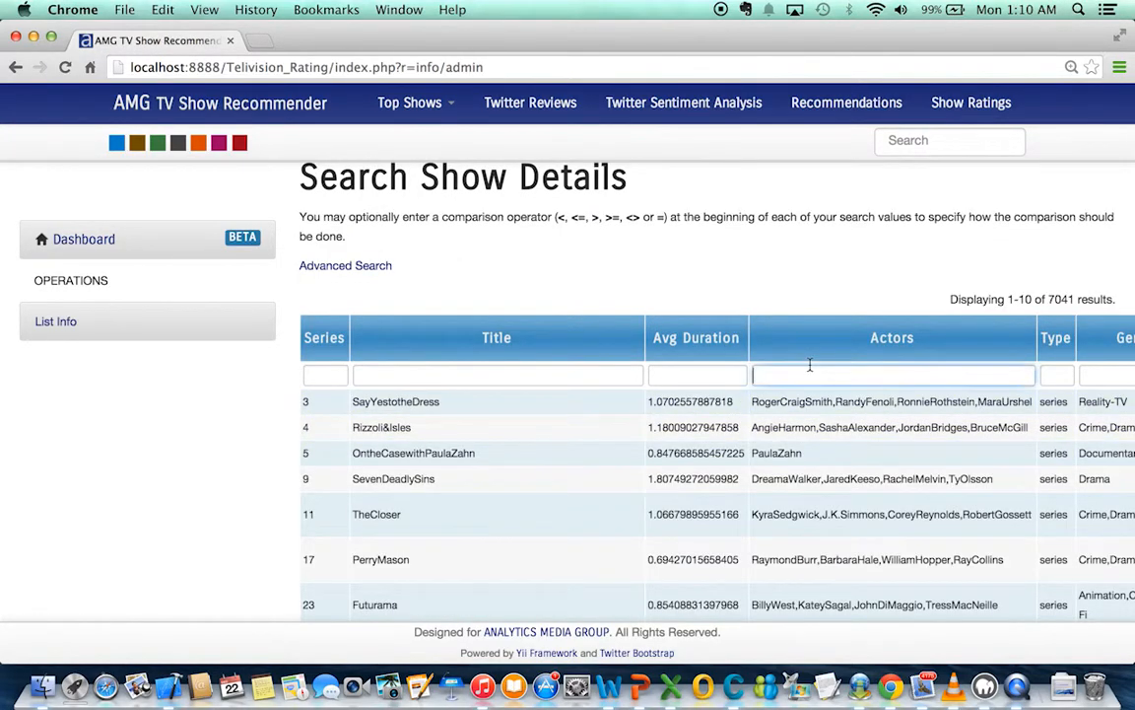
pyautogui.write('Jennifer')
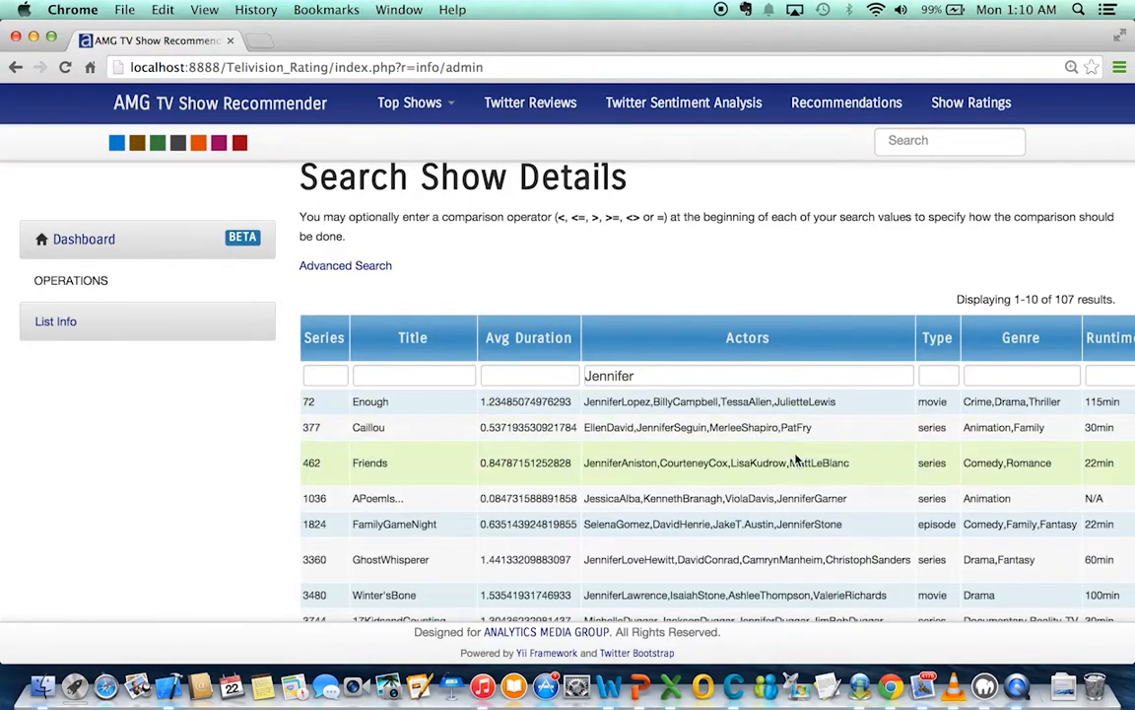
pyautogui.scroll(-3)
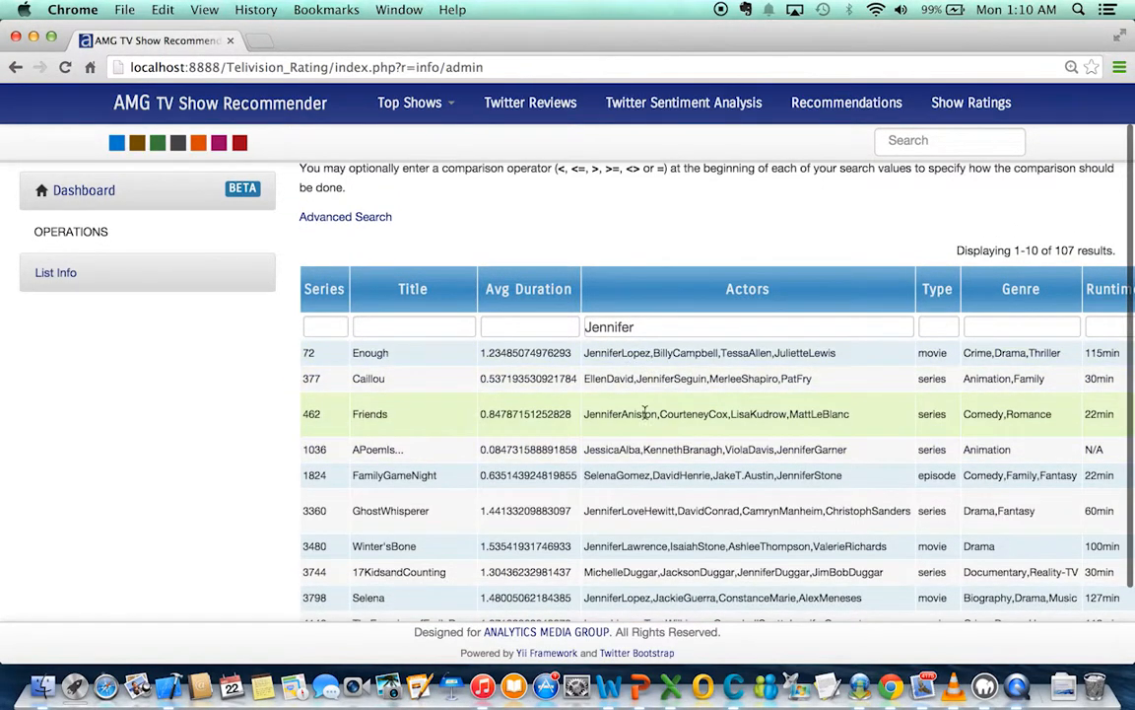
pyautogui.scroll(-3)
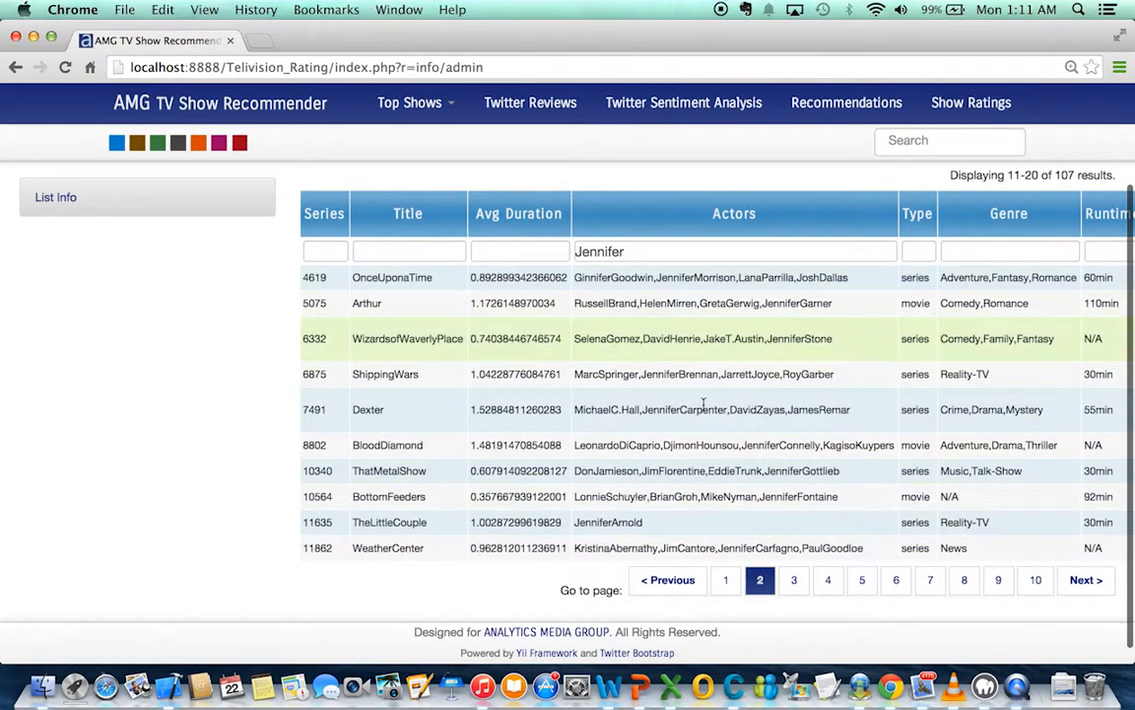
pyautogui.doubleClick(684, 409)
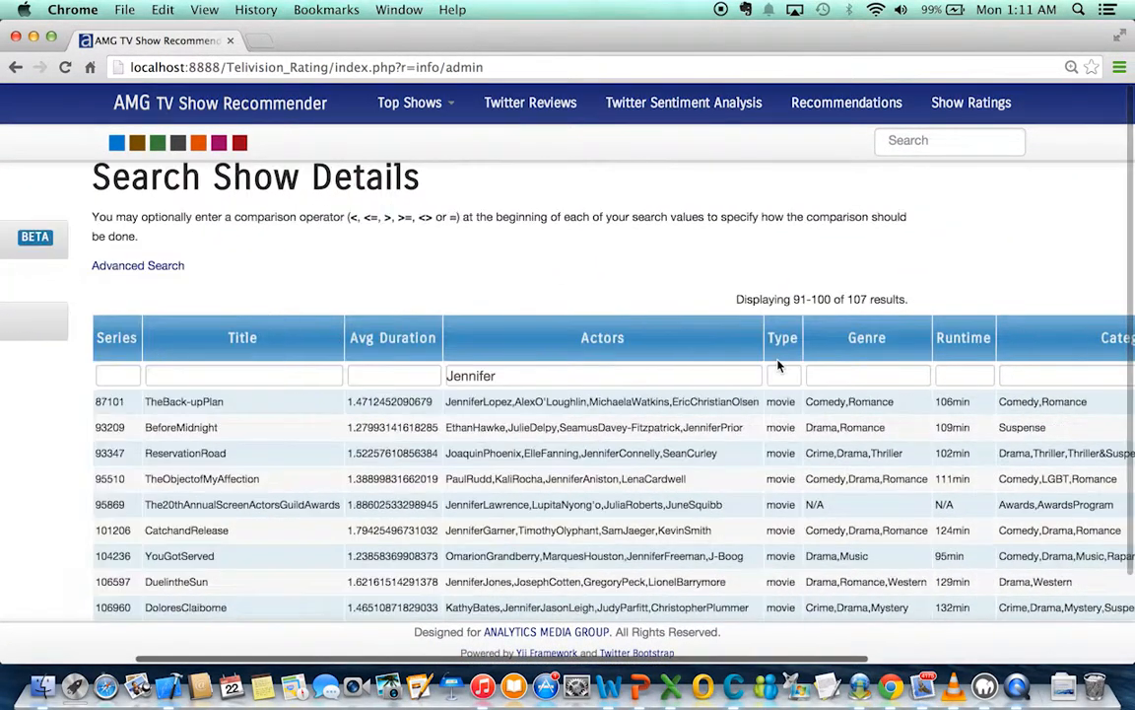
pyautogui.hscroll(3)
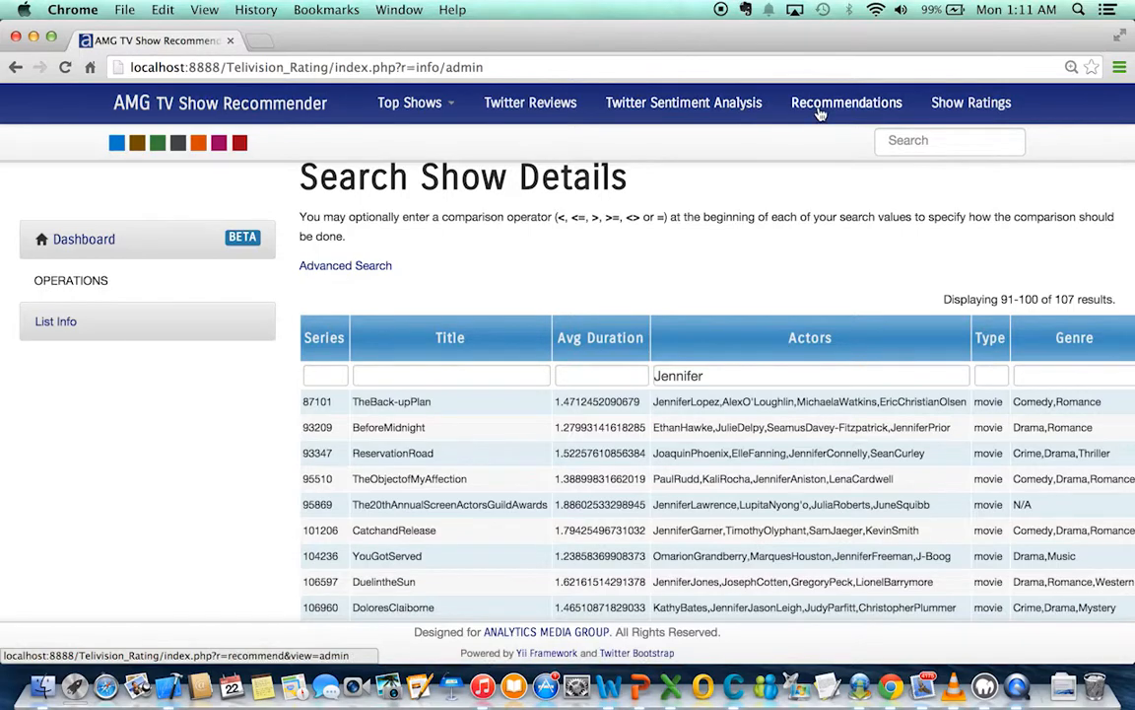
# Browse the show recommendations, then view Twitter reviews and the Top Shows list for Breaking Bad and Game of Thrones.
pyautogui.click(846, 101)
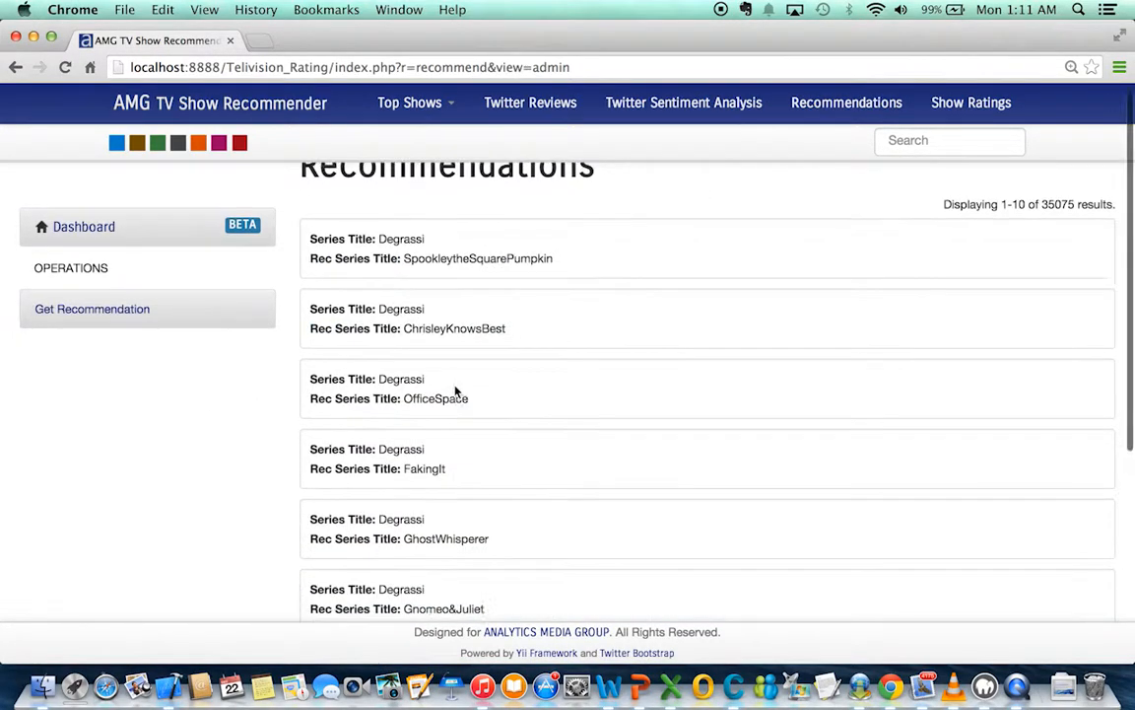
pyautogui.scroll(-3)
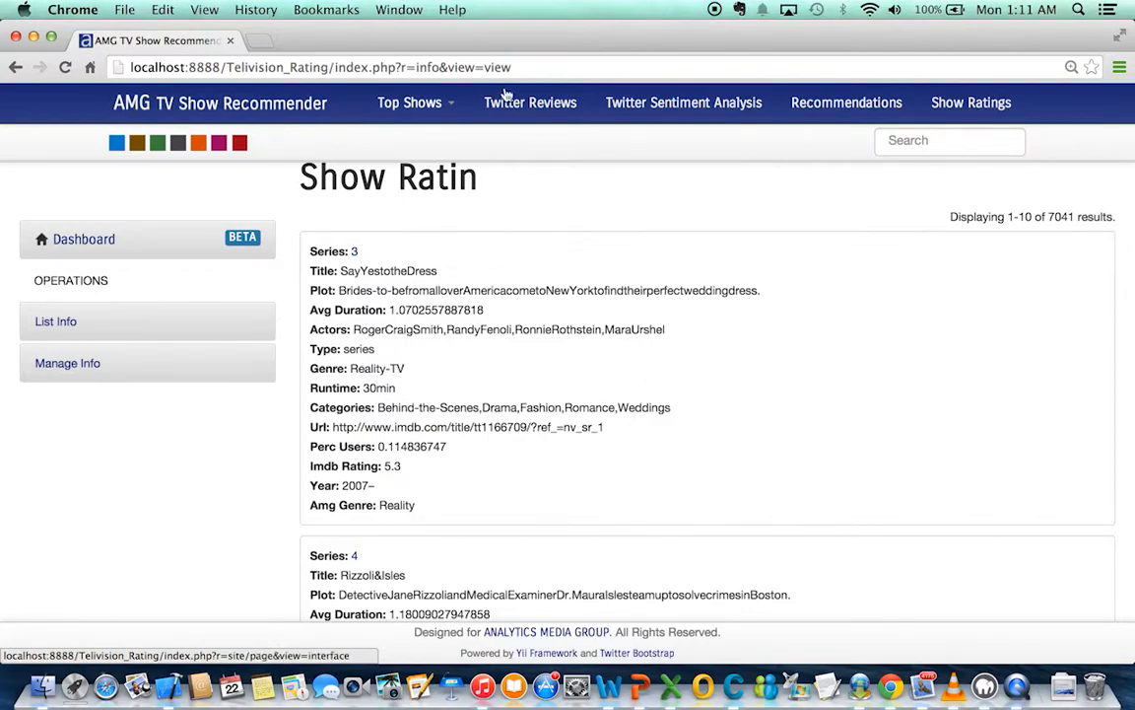
pyautogui.click(410, 101)
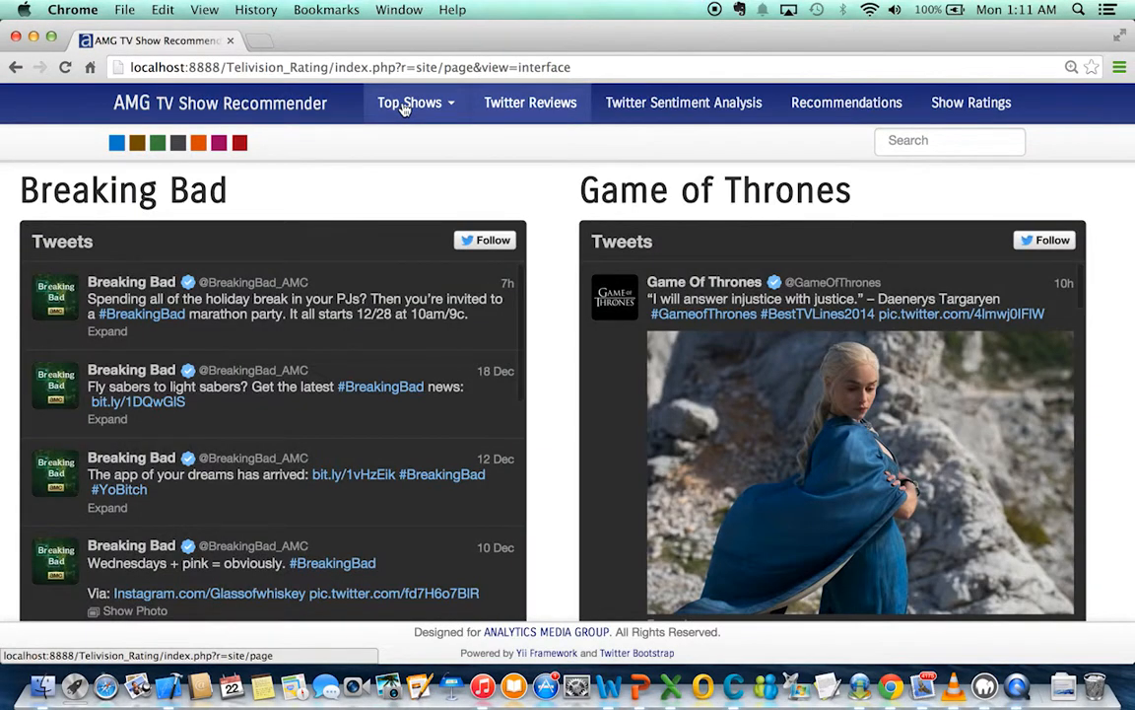
pyautogui.click(409, 103)
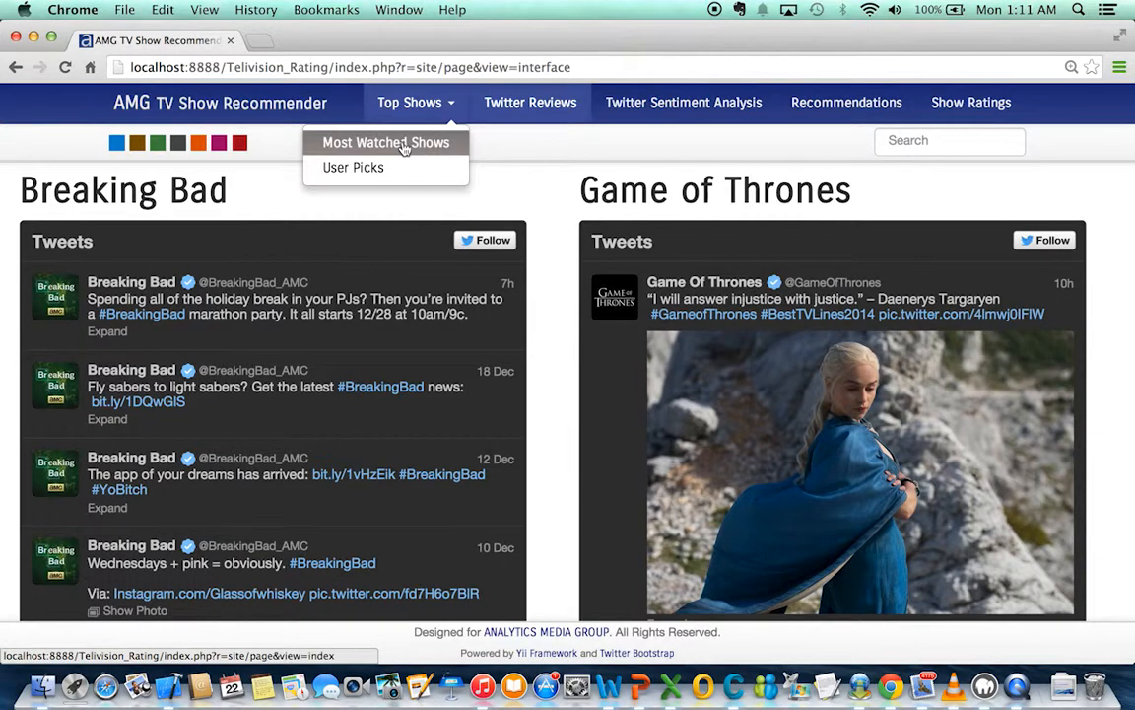